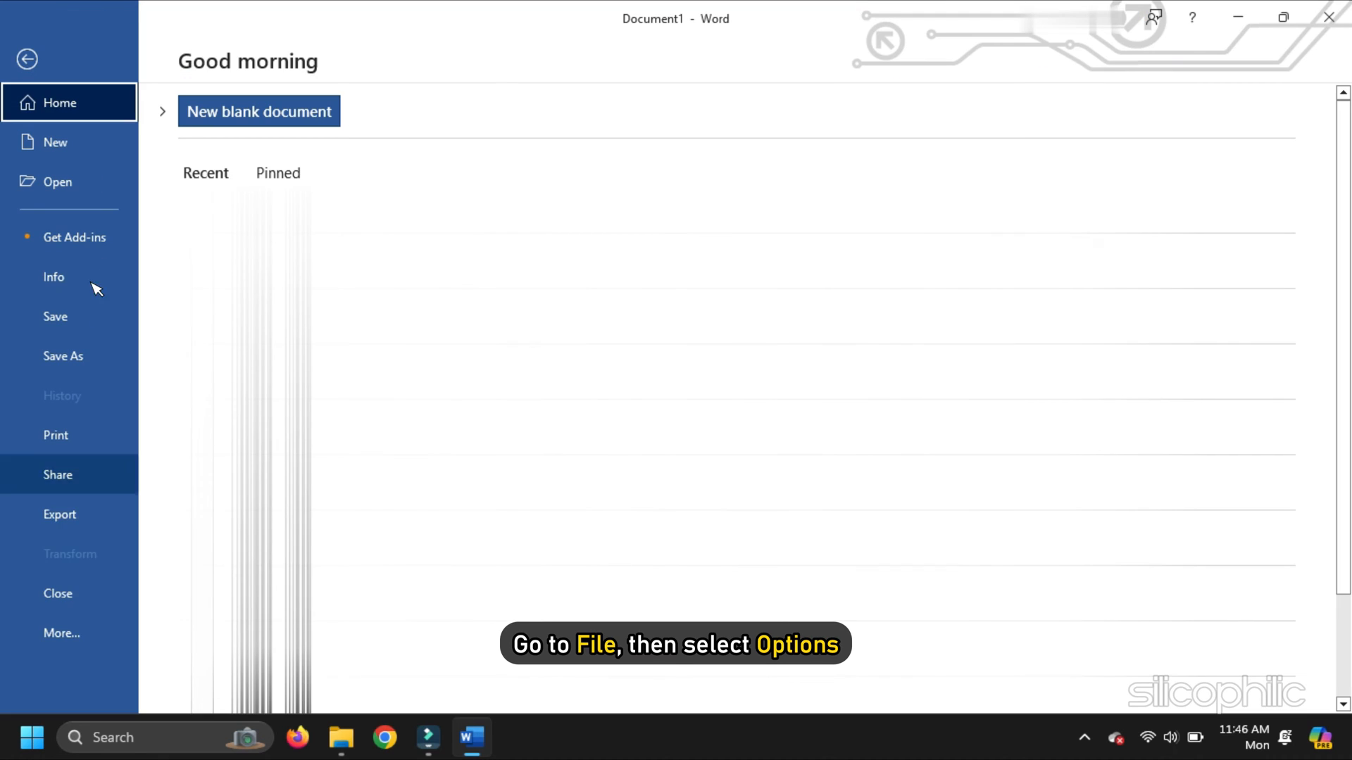
Step: Uncheck all three Protected View options in Word's Trust Center and confirm with OK
{"action": "left_click", "coordinate": [62, 633]}
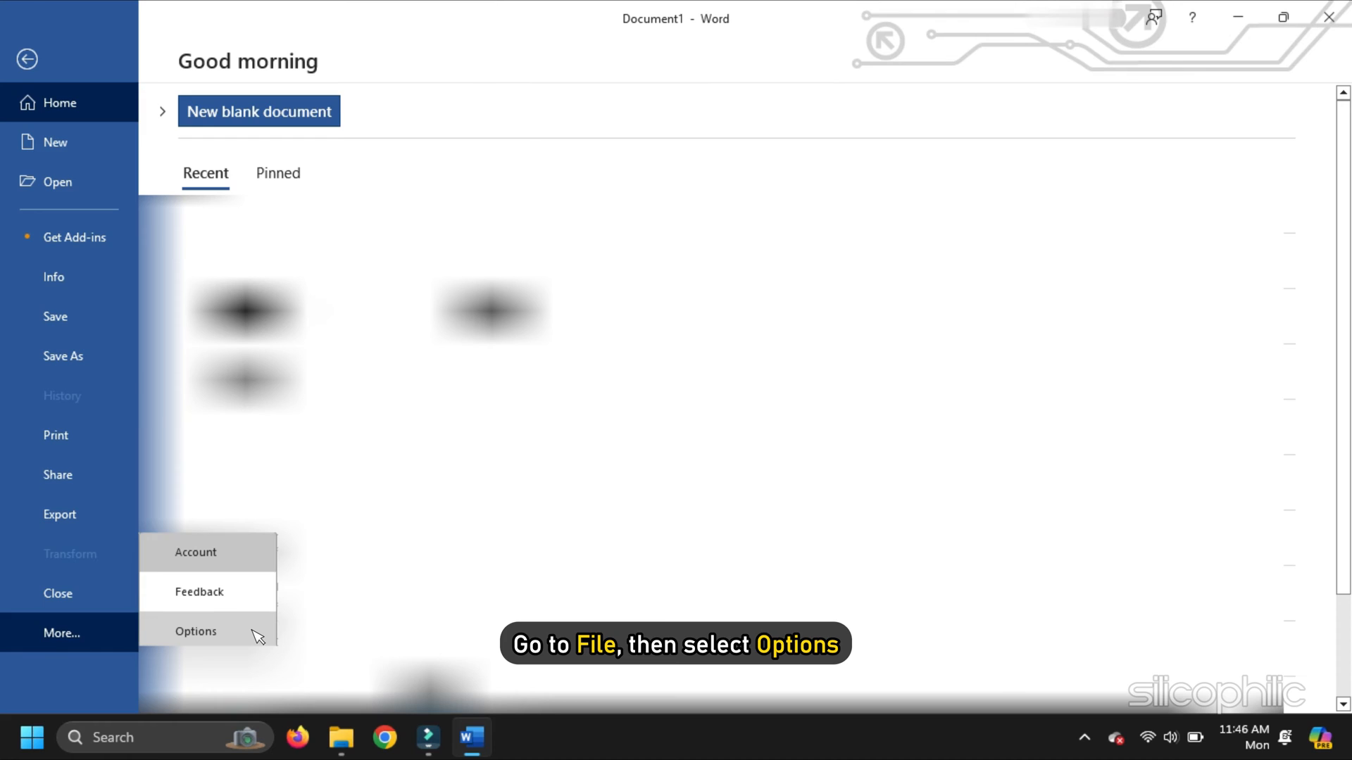
{"action": "left_click", "coordinate": [195, 631]}
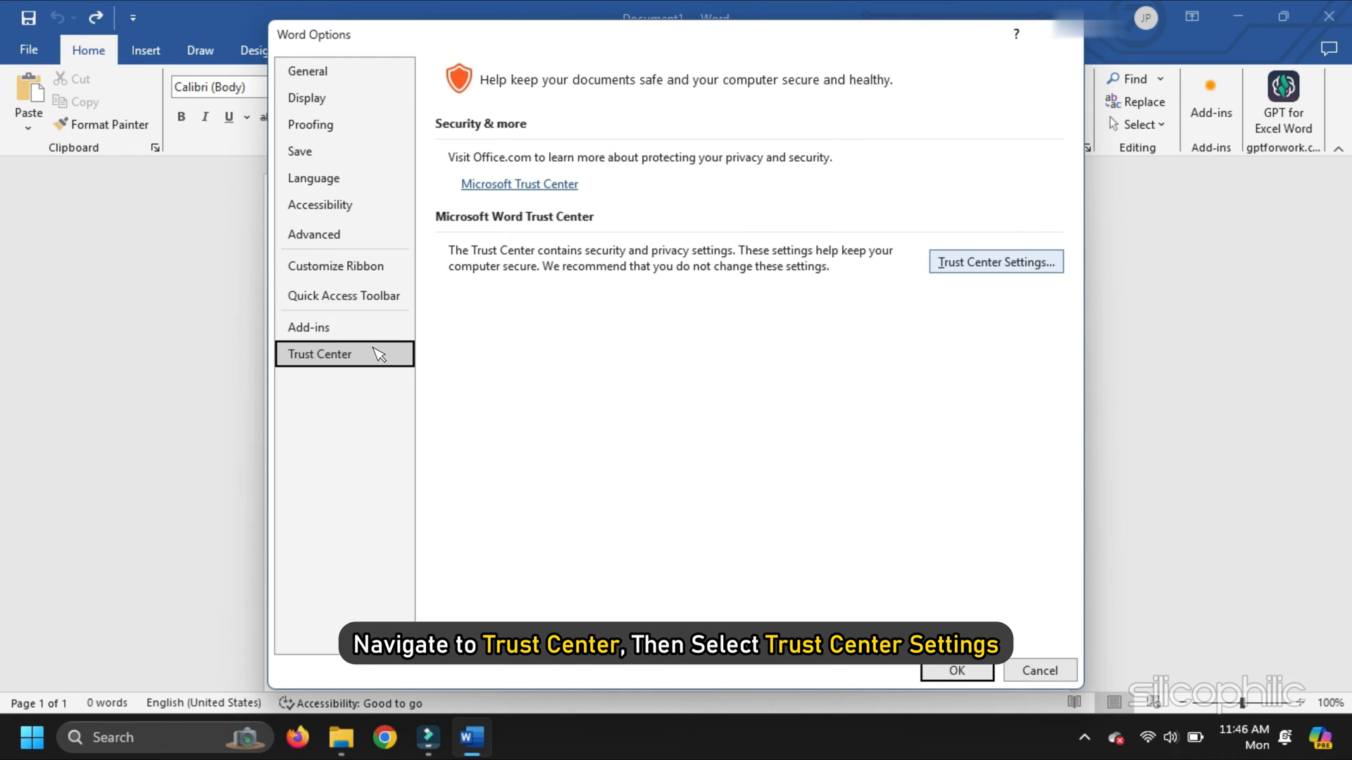
{"action": "left_click", "coordinate": [994, 261]}
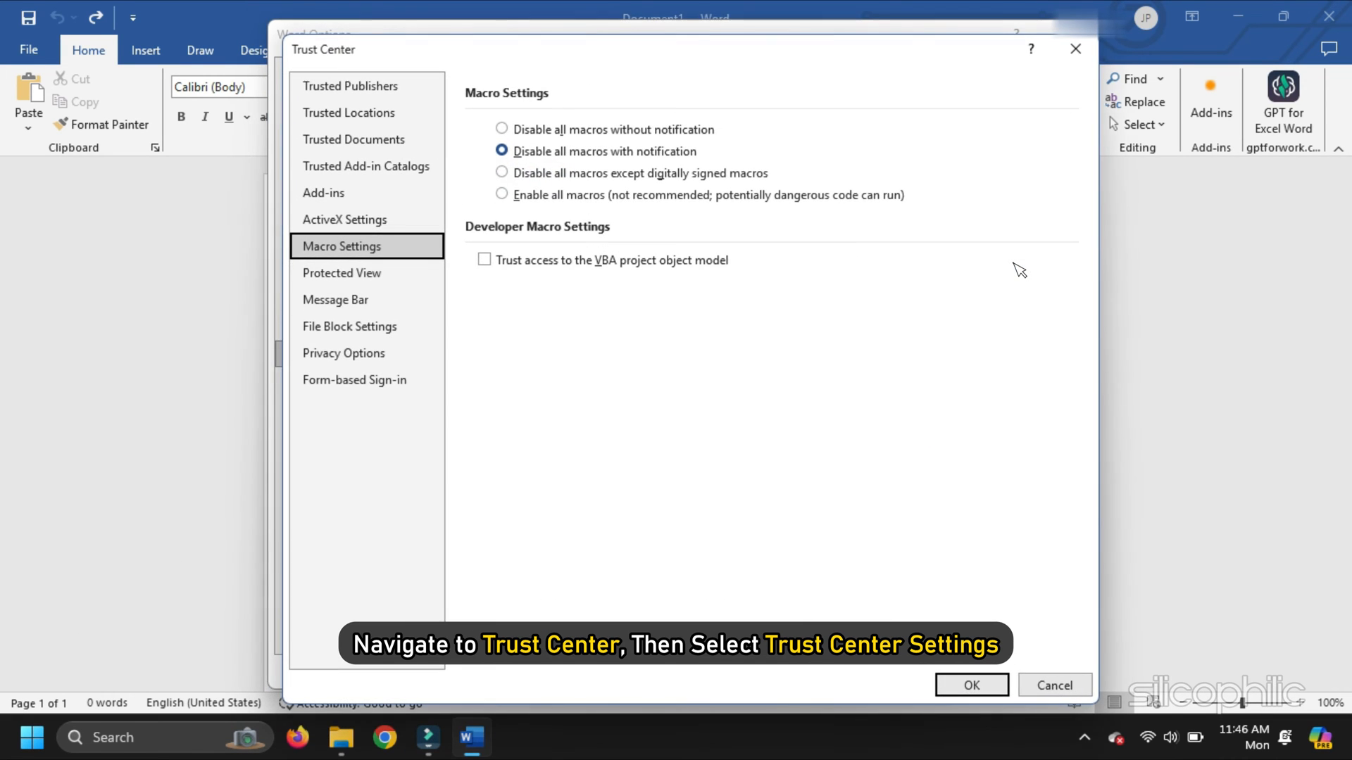
{"action": "mouse_move", "coordinate": [398, 274]}
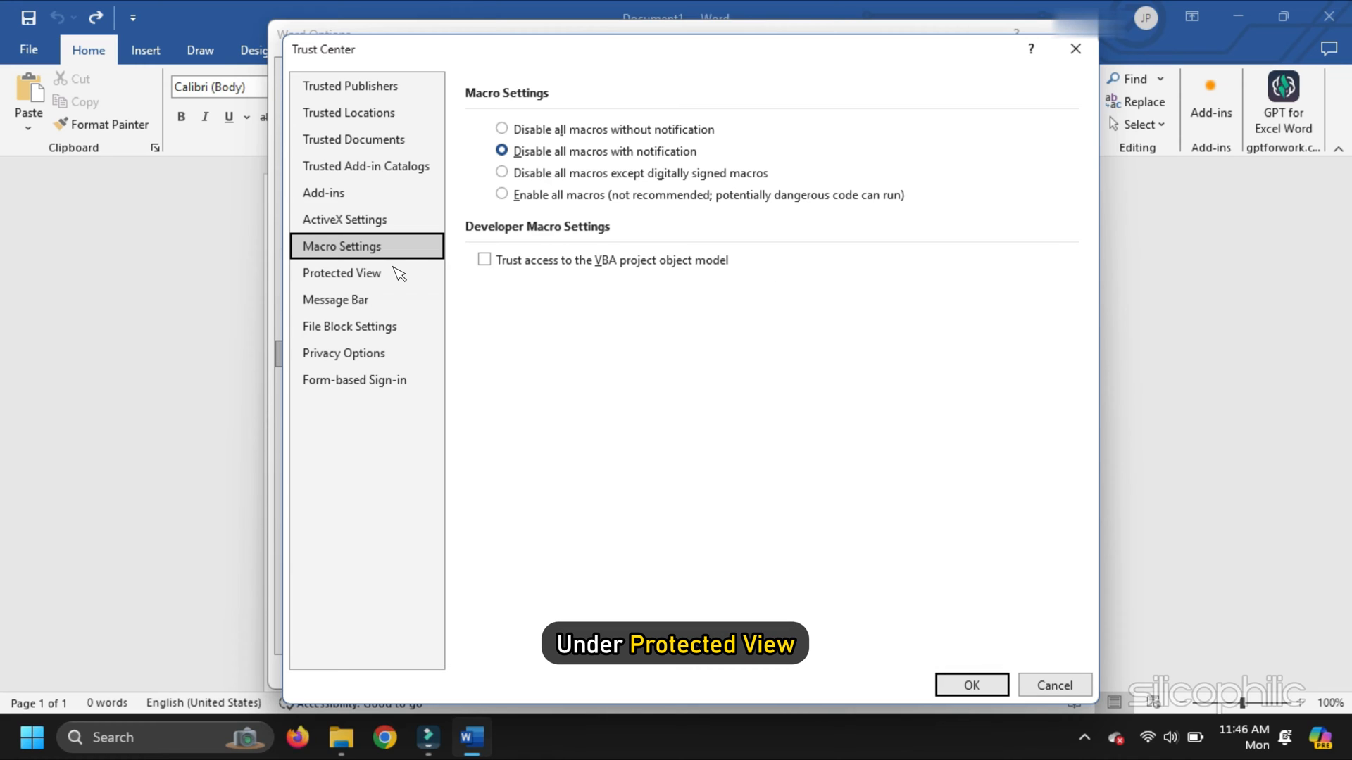
{"action": "left_click", "coordinate": [341, 272]}
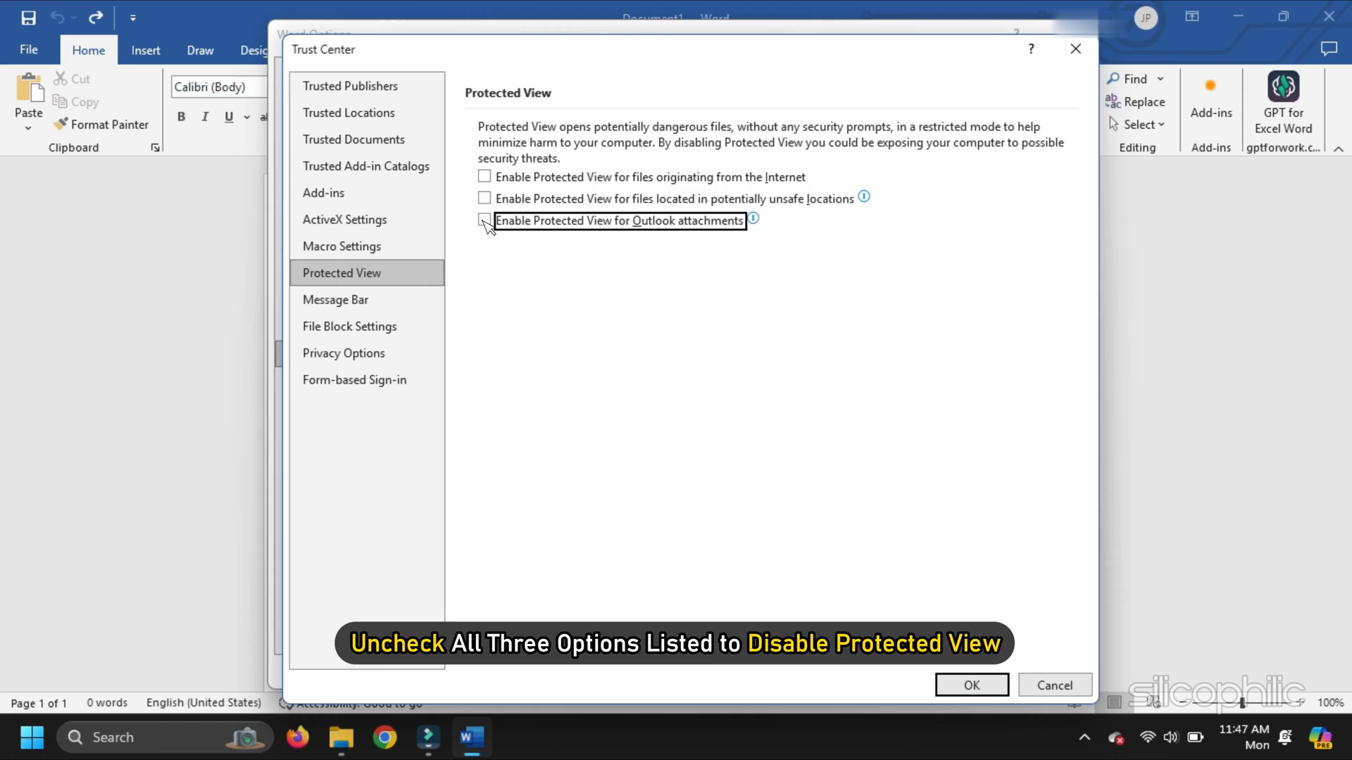
{"action": "left_click", "coordinate": [484, 220]}
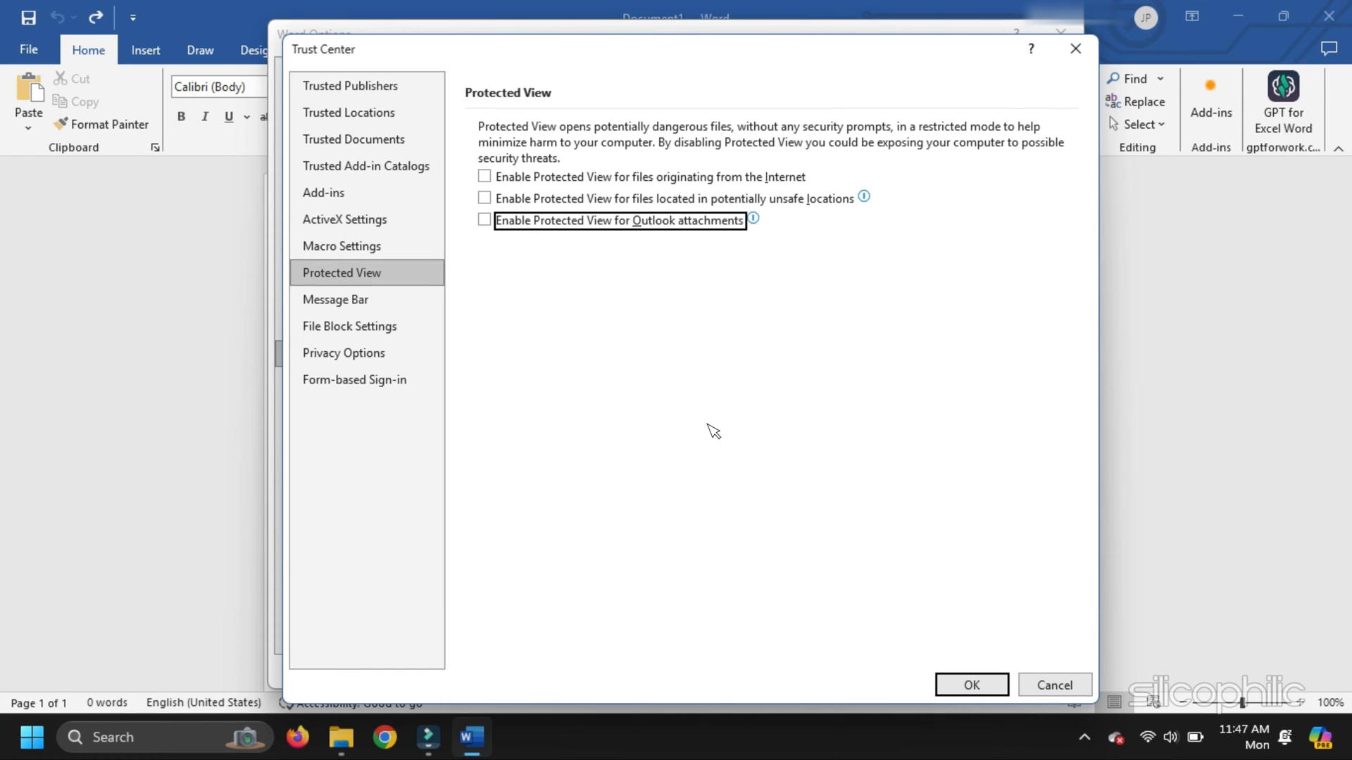
{"action": "left_click", "coordinate": [971, 684]}
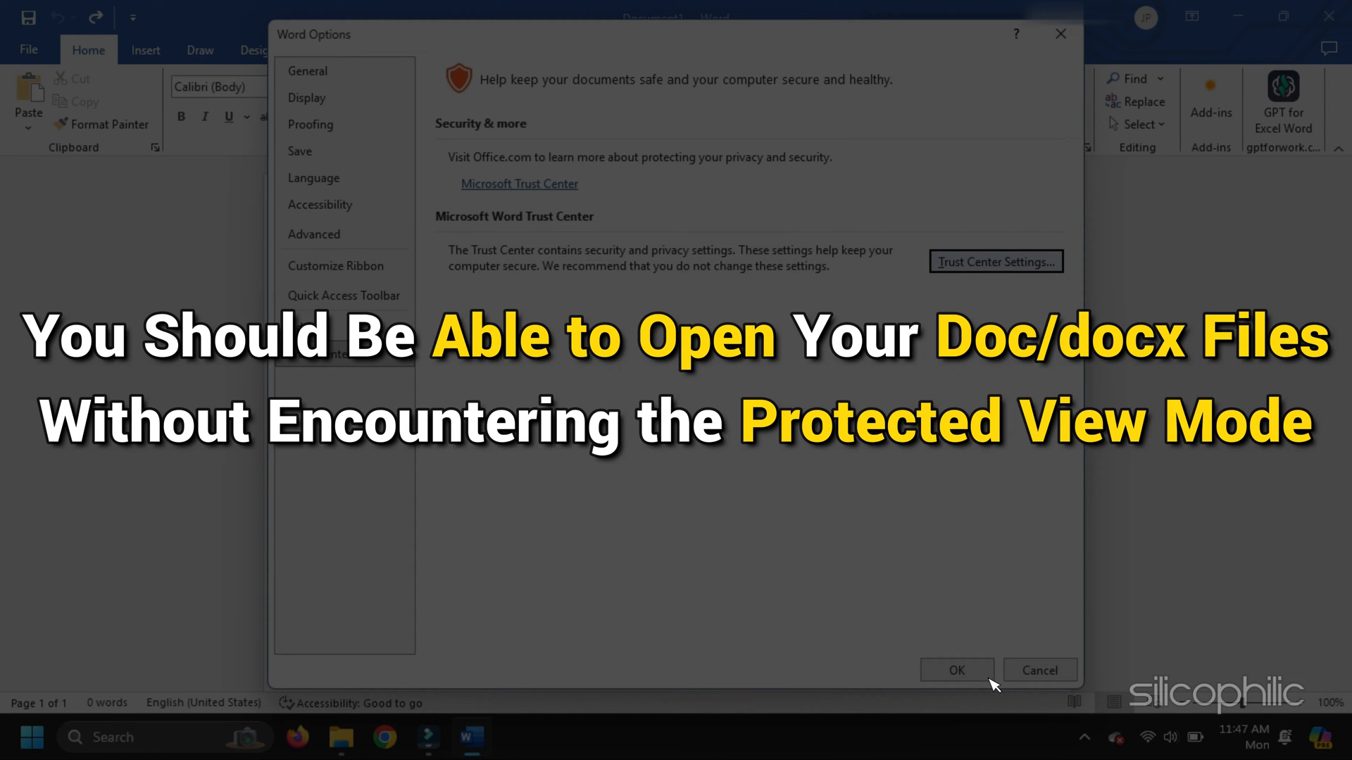
Step: Confirm Word Options with OK and close Word to return to the desktop
{"action": "left_click", "coordinate": [956, 670]}
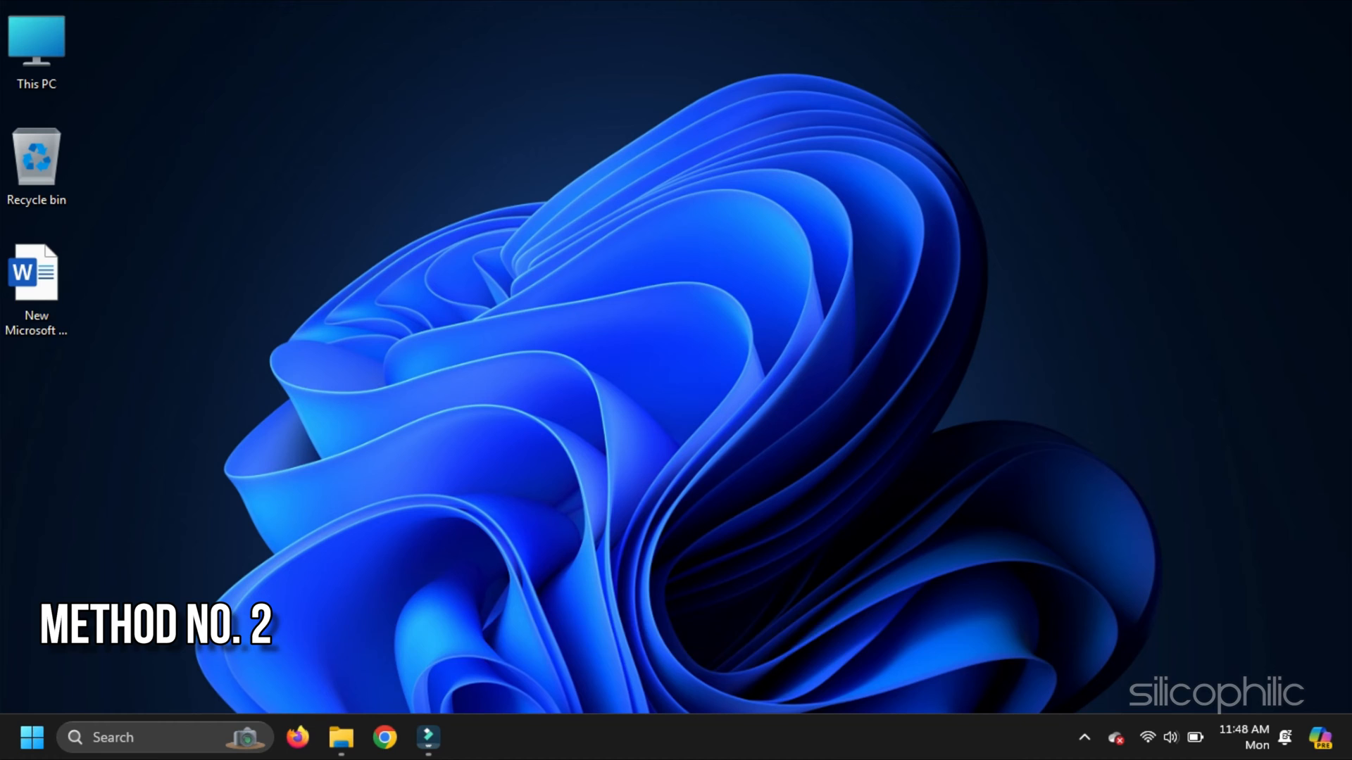
Step: Review the General properties of New Microsoft Word Document.docx on the desktop and close them
{"action": "right_click", "coordinate": [35, 271]}
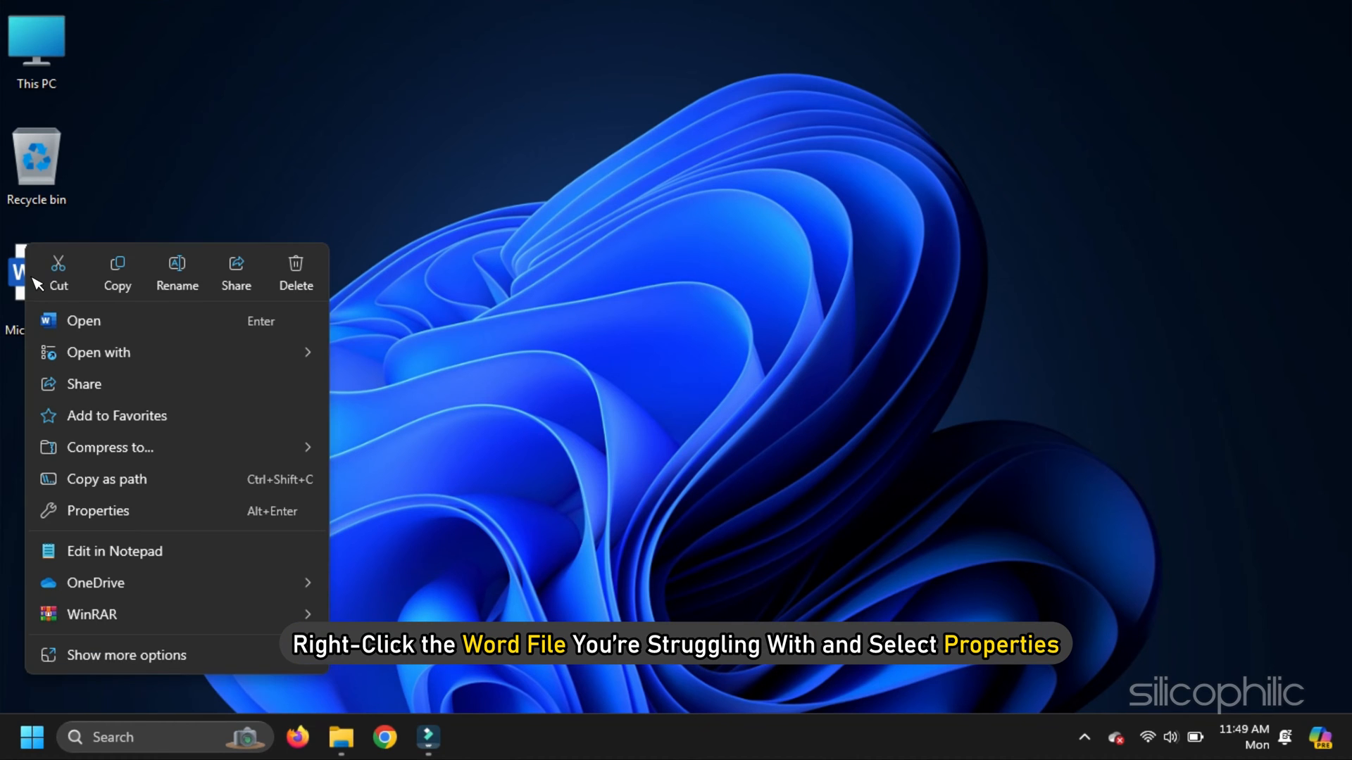
{"action": "left_click", "coordinate": [97, 510]}
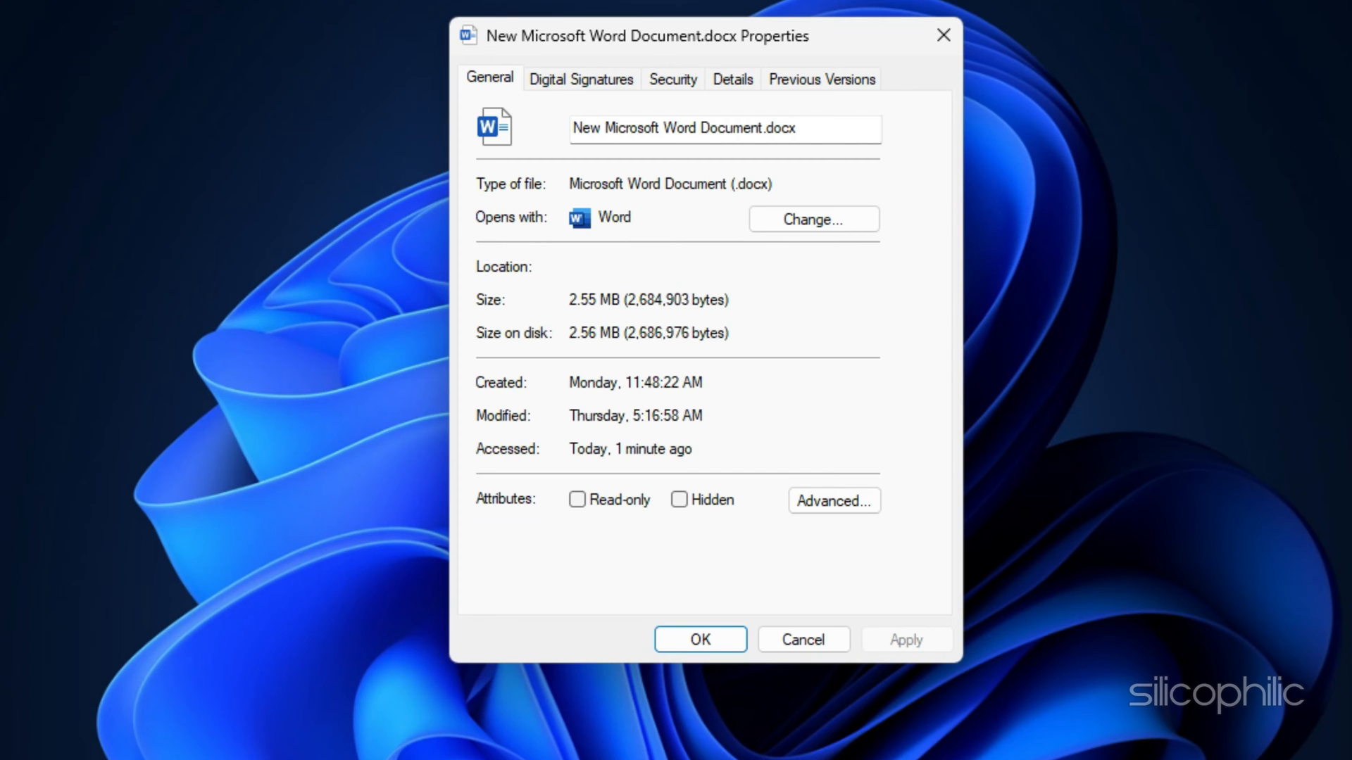
{"action": "left_click", "coordinate": [700, 640]}
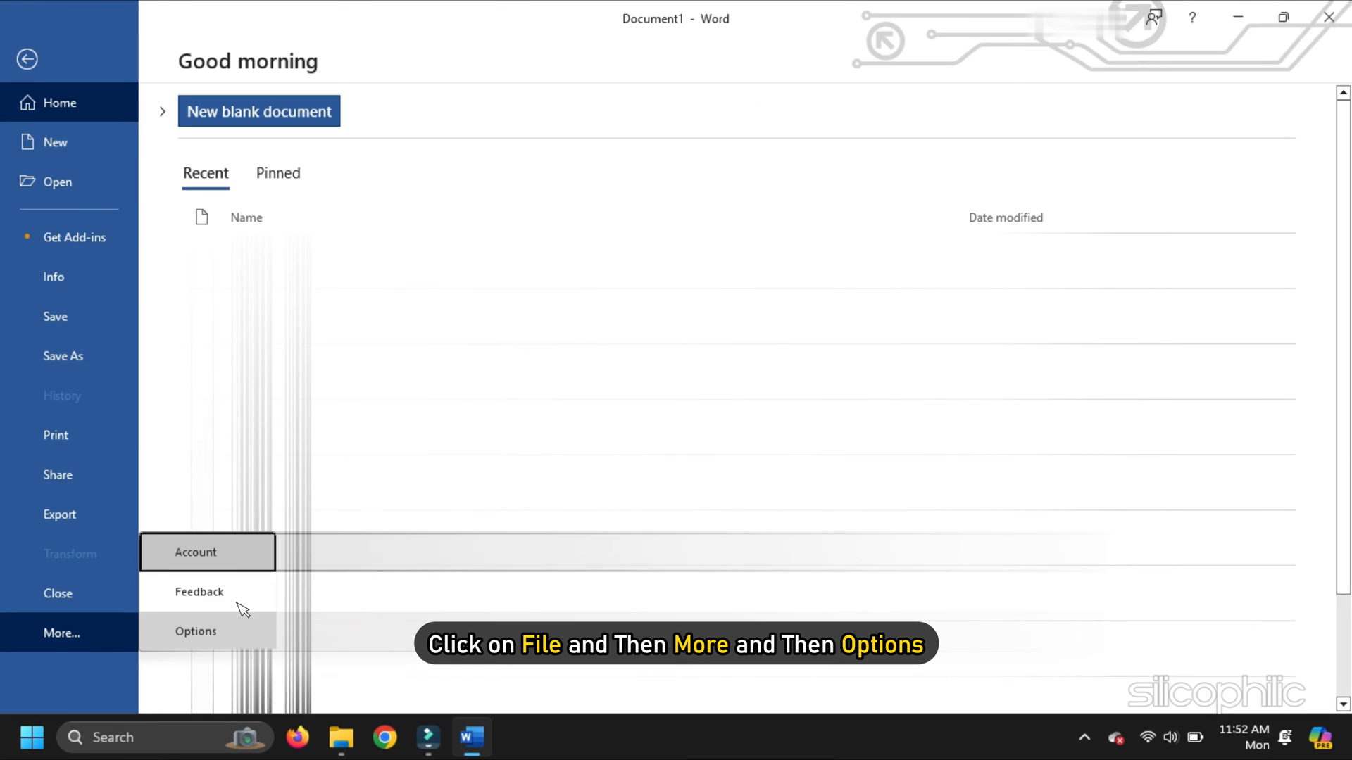
Step: Add a new folder to Word's Trusted Locations in the Trust Center and confirm Word Options
{"action": "left_click", "coordinate": [196, 631]}
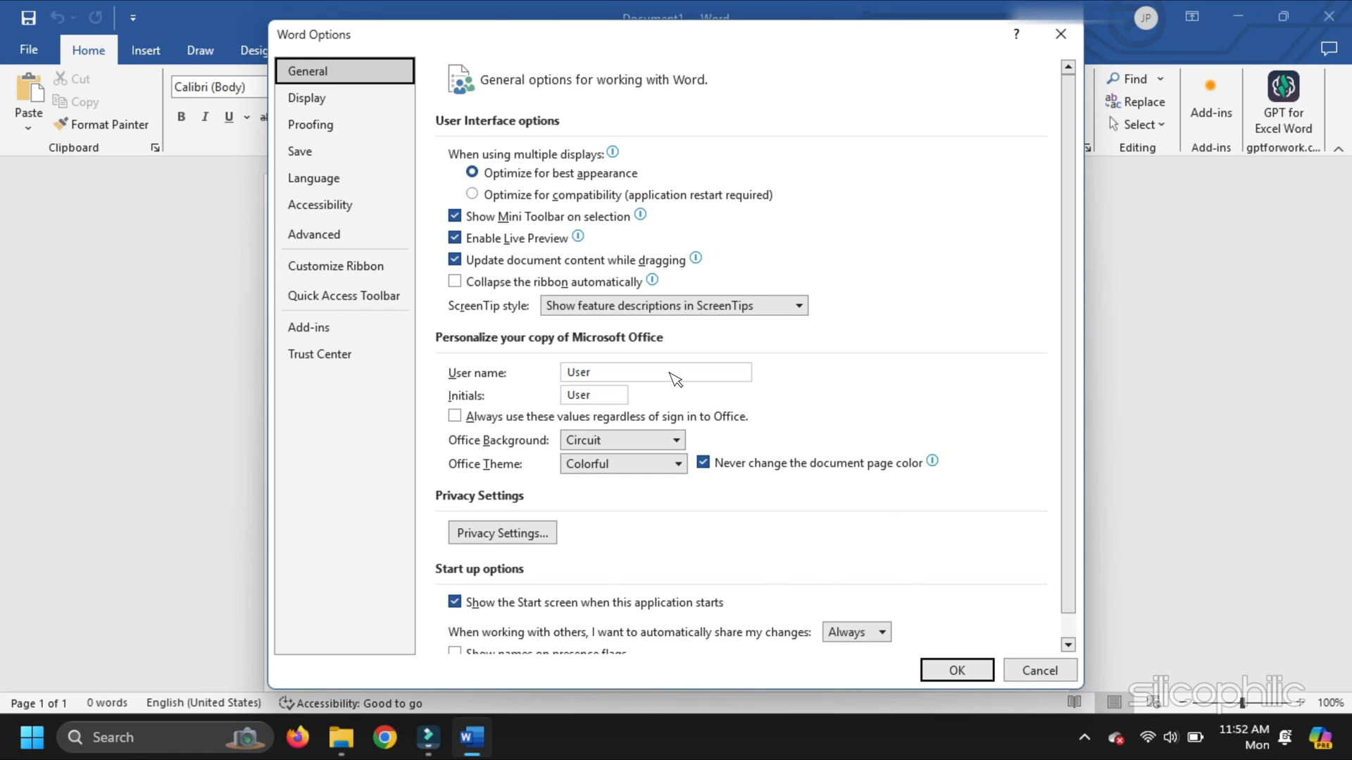
{"action": "left_click", "coordinate": [319, 353]}
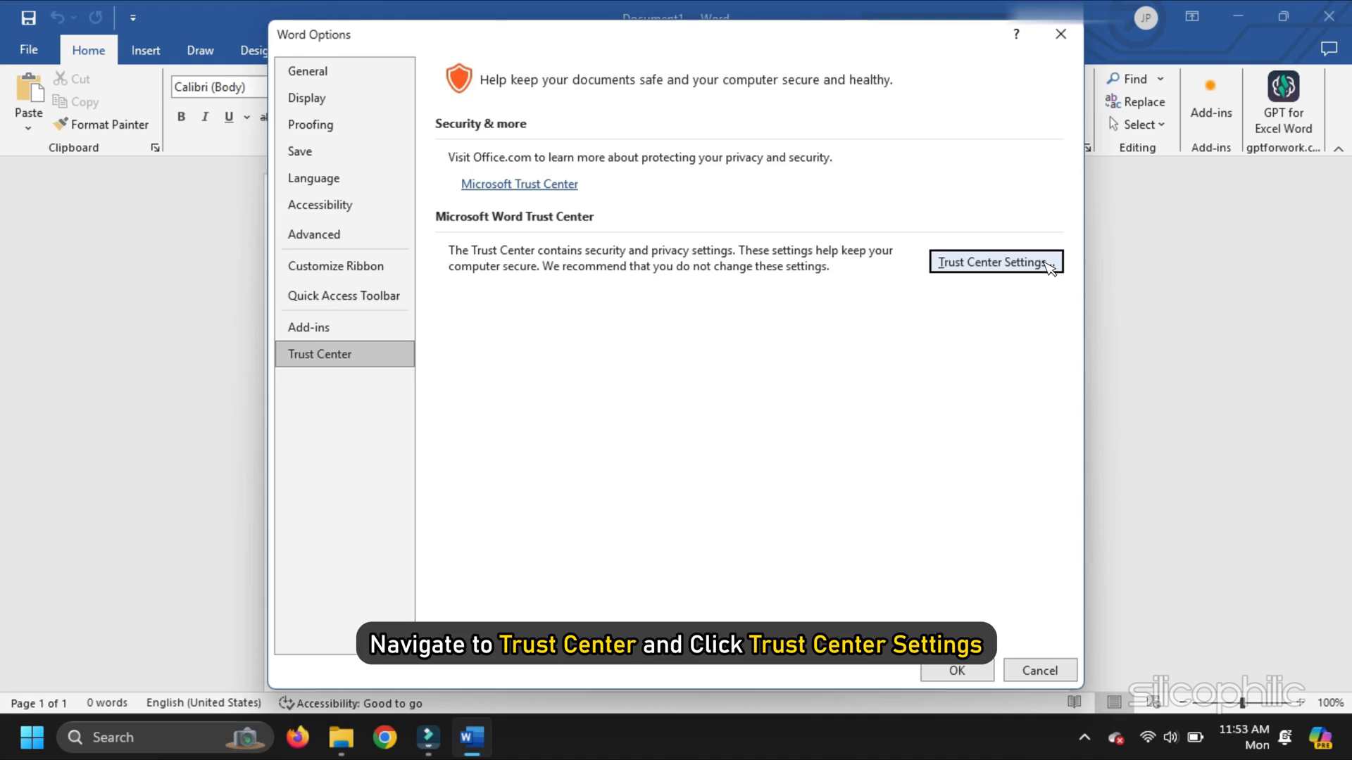
{"action": "left_click", "coordinate": [995, 262]}
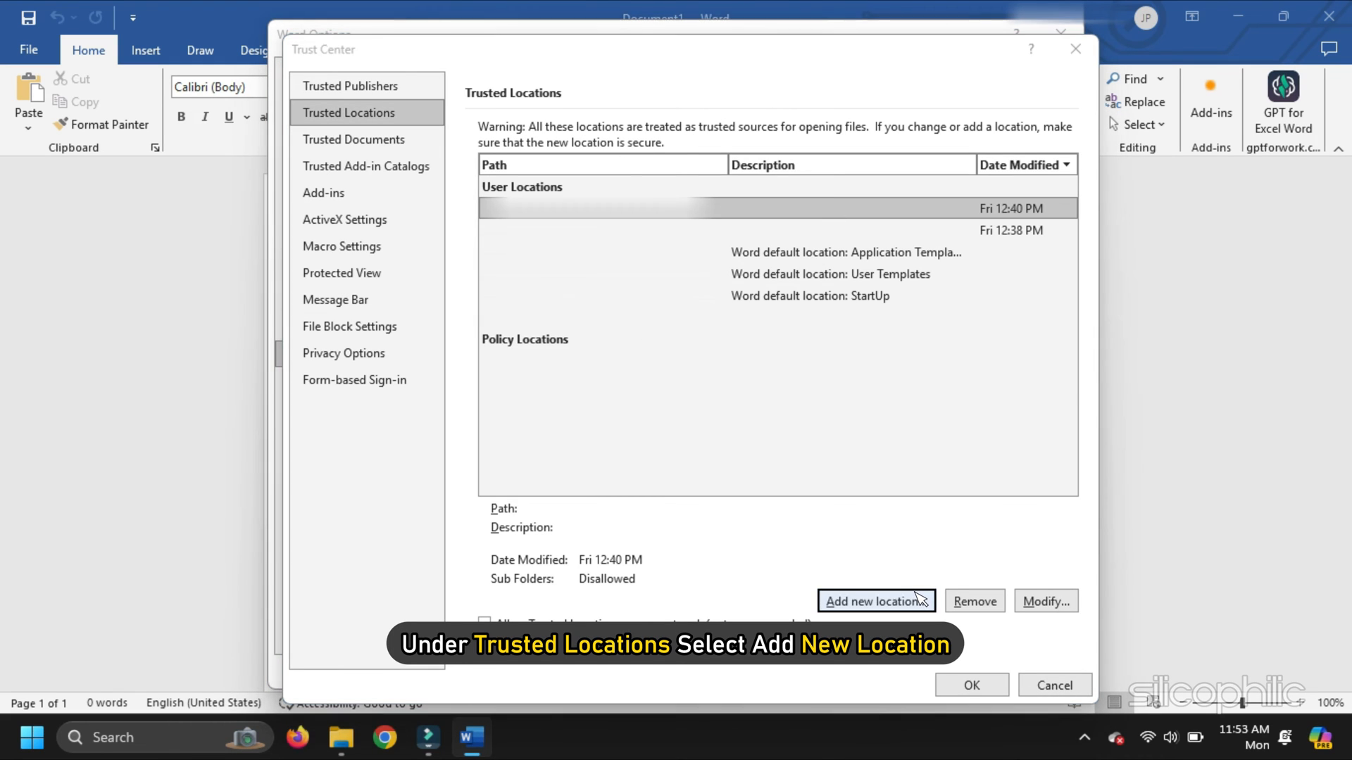
{"action": "left_click", "coordinate": [875, 601]}
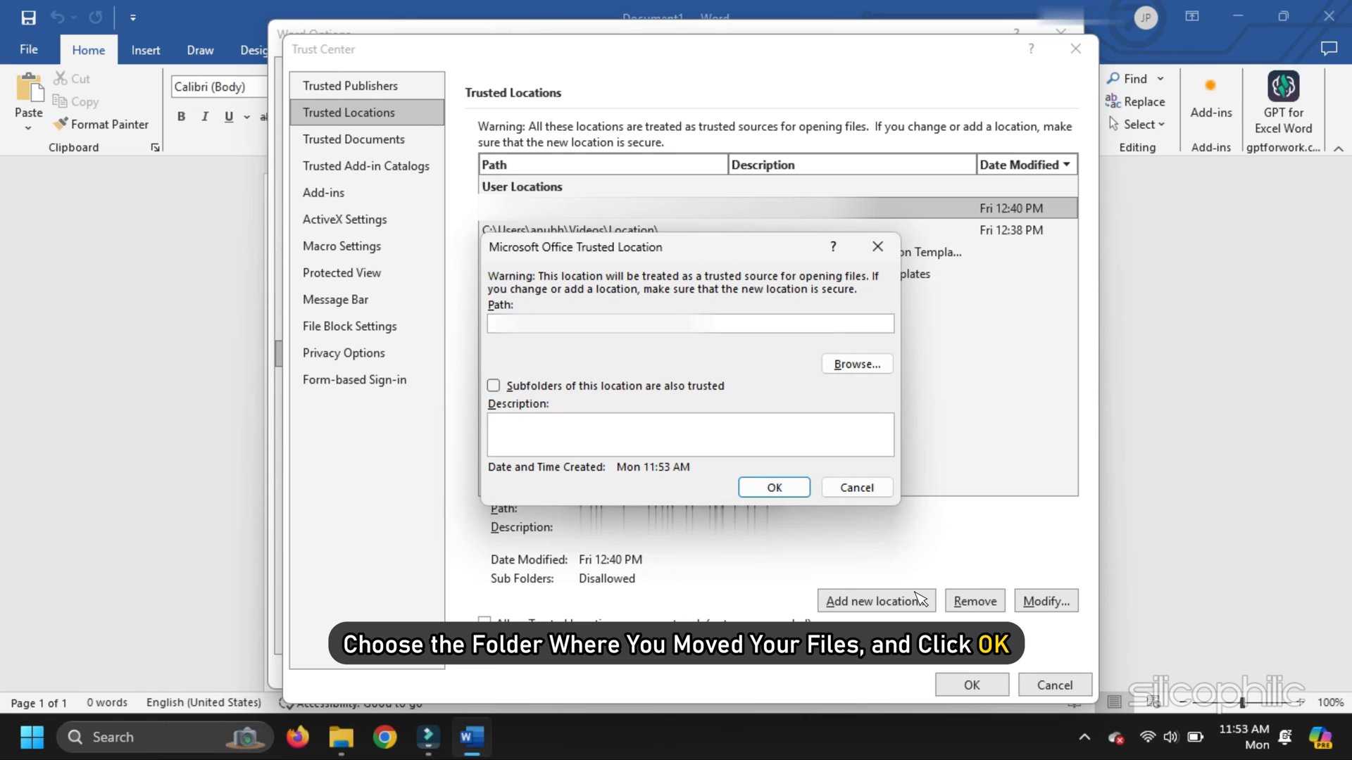
{"action": "mouse_move", "coordinate": [773, 487]}
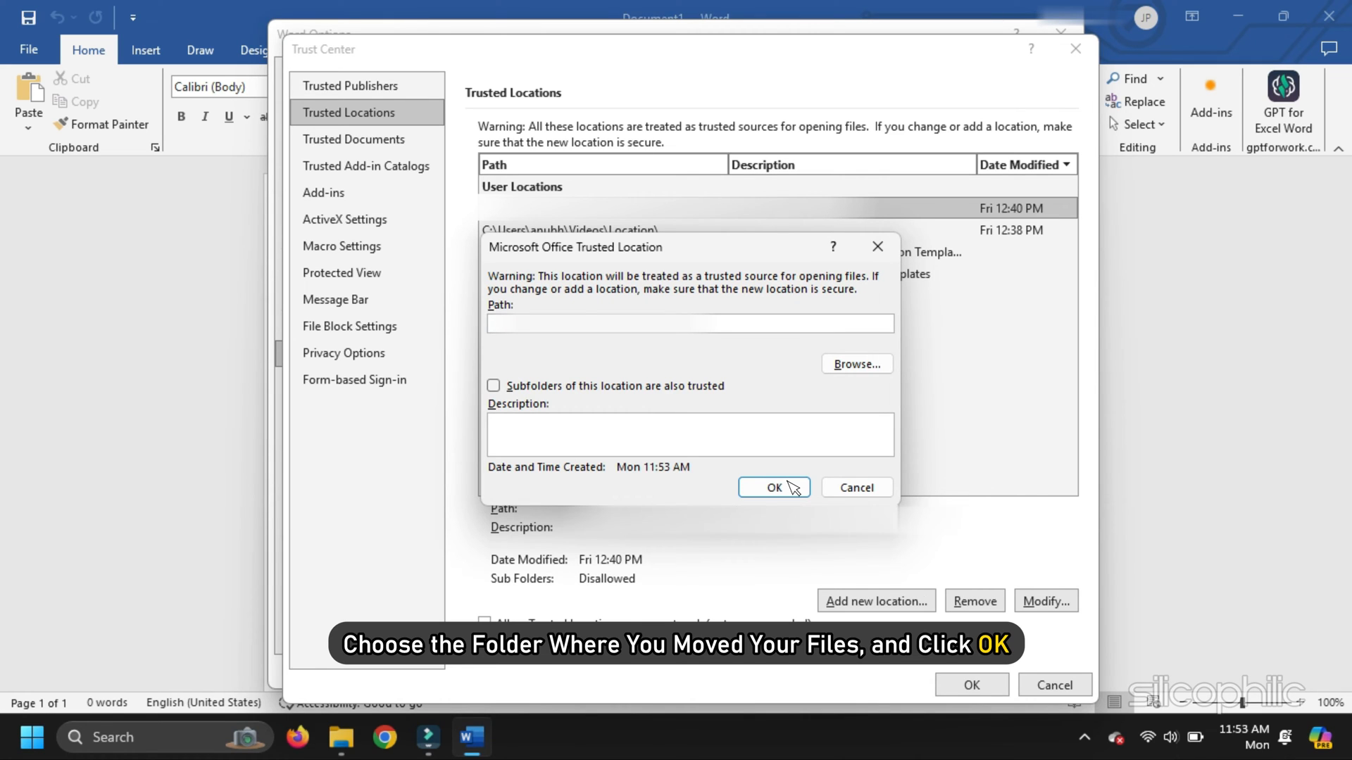
{"action": "left_click", "coordinate": [772, 487]}
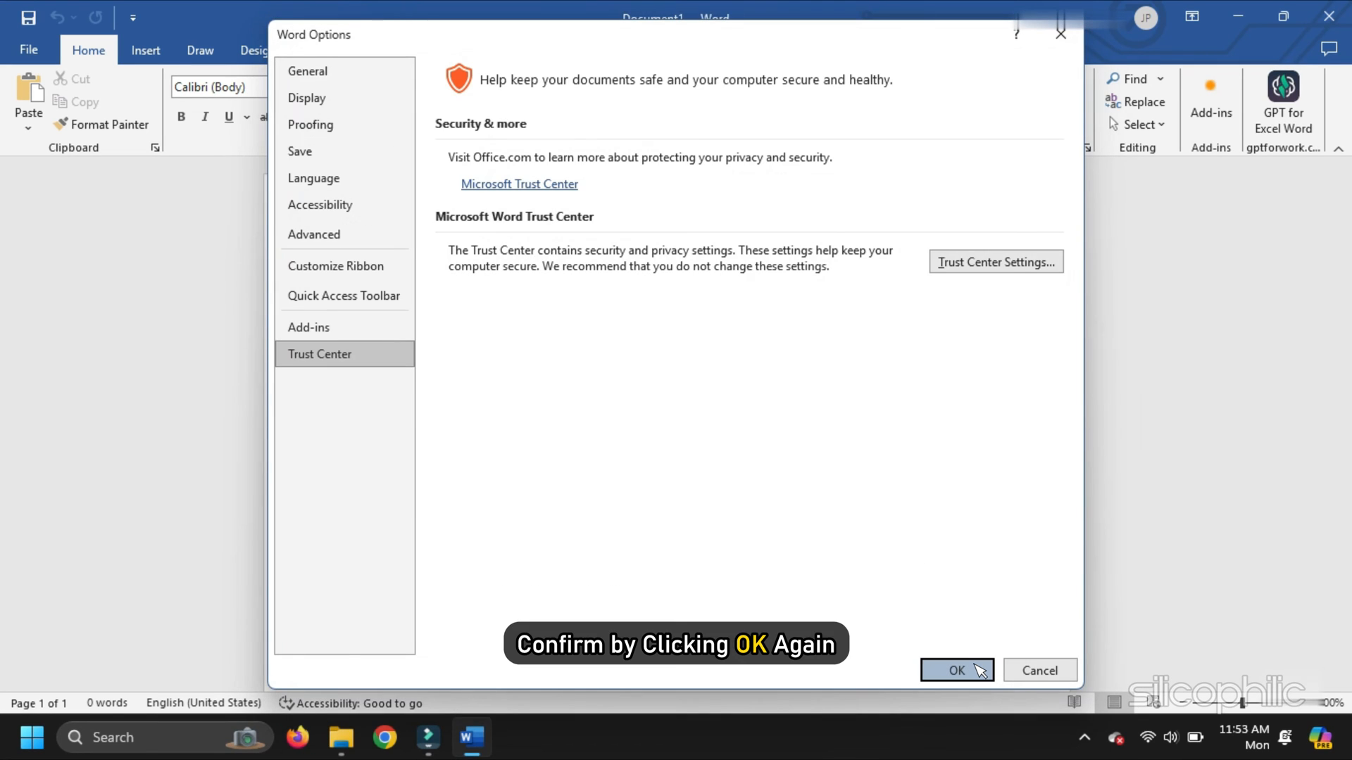
{"action": "left_click", "coordinate": [956, 670]}
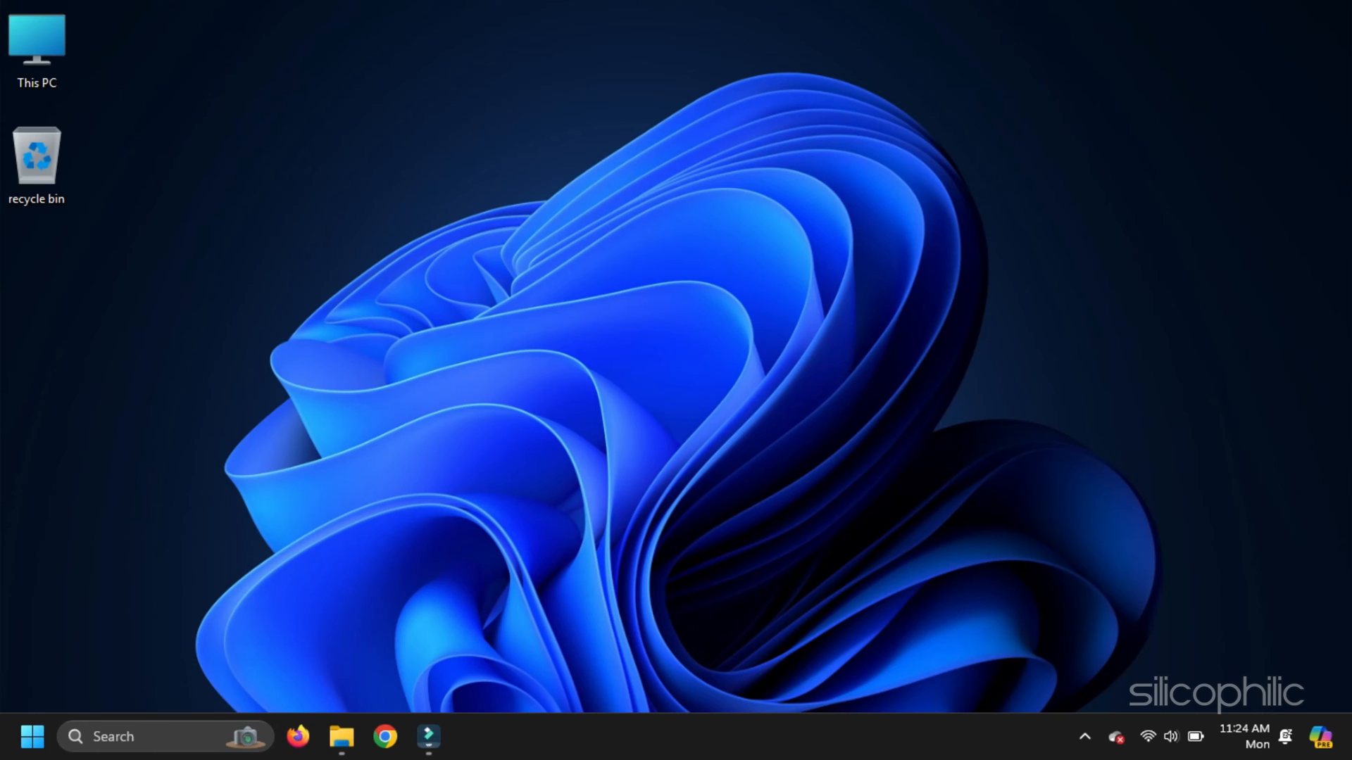
Step: Launch the Word document from the desktop in Microsoft Word
{"action": "left_click", "coordinate": [472, 737]}
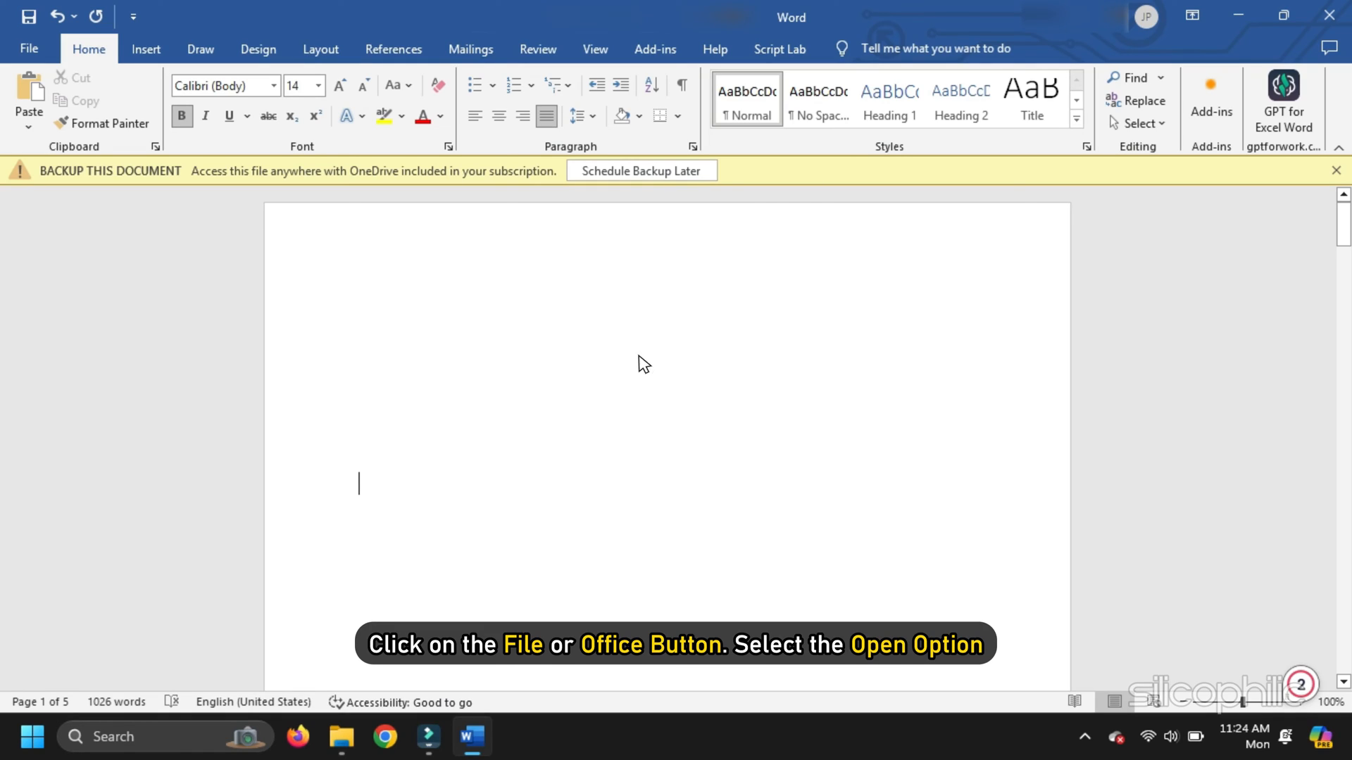
Step: Browse This PC for the .docx file and use Open and Repair on it
{"action": "left_click", "coordinate": [28, 48]}
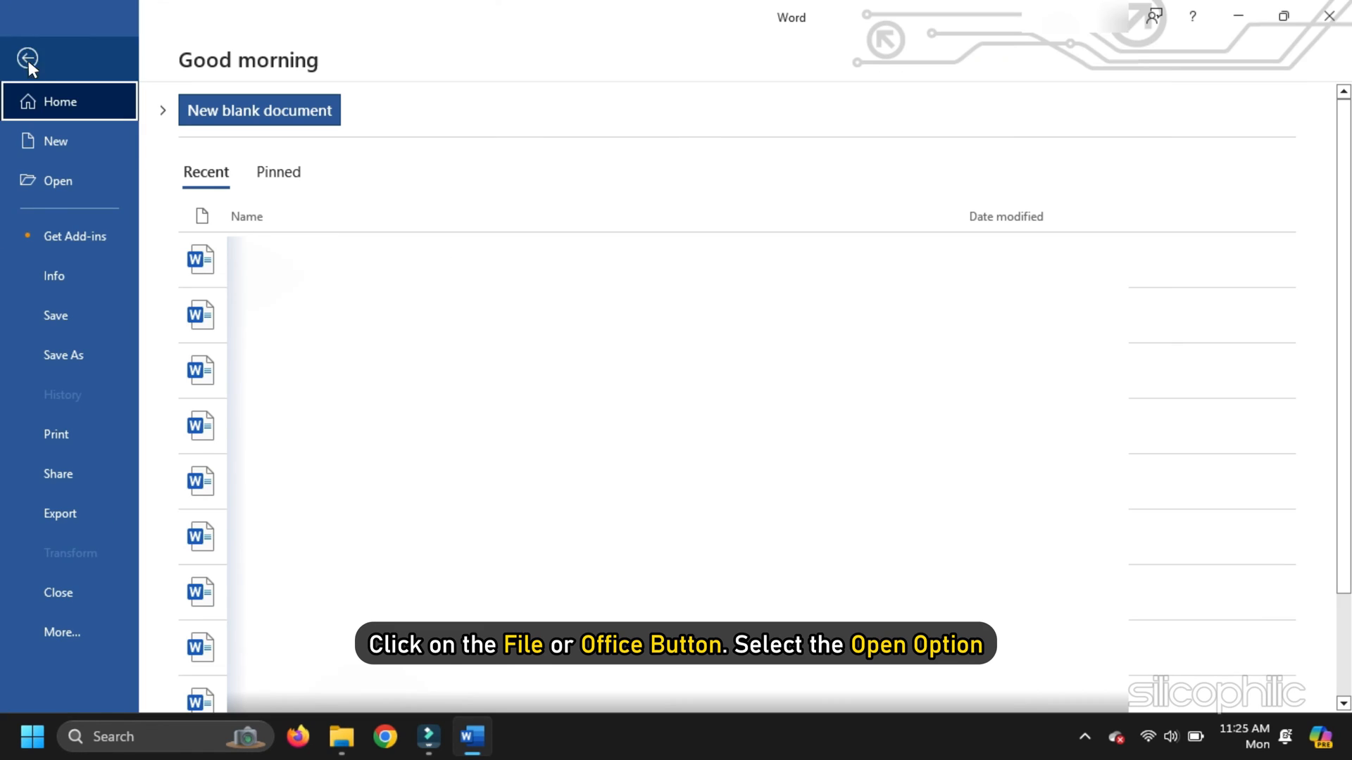
{"action": "left_click", "coordinate": [58, 181]}
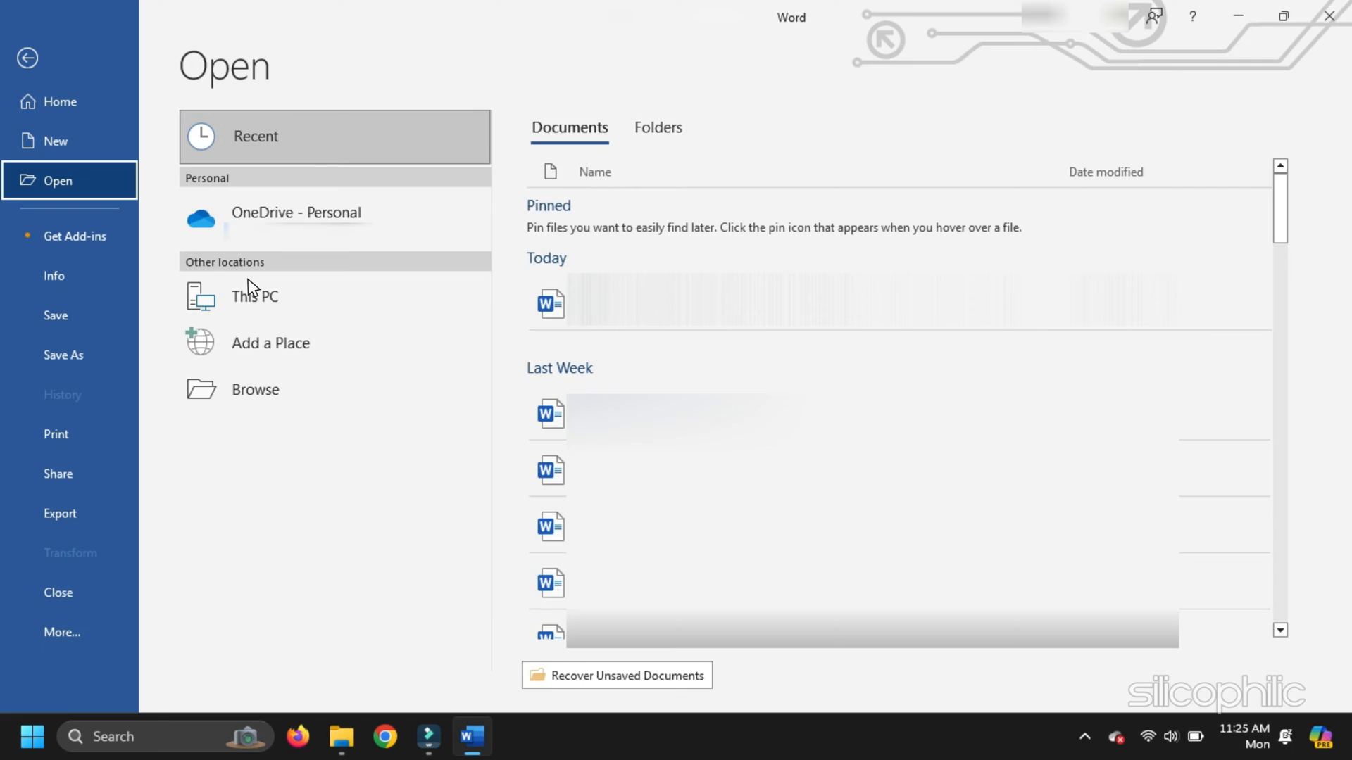
{"action": "left_click", "coordinate": [255, 389]}
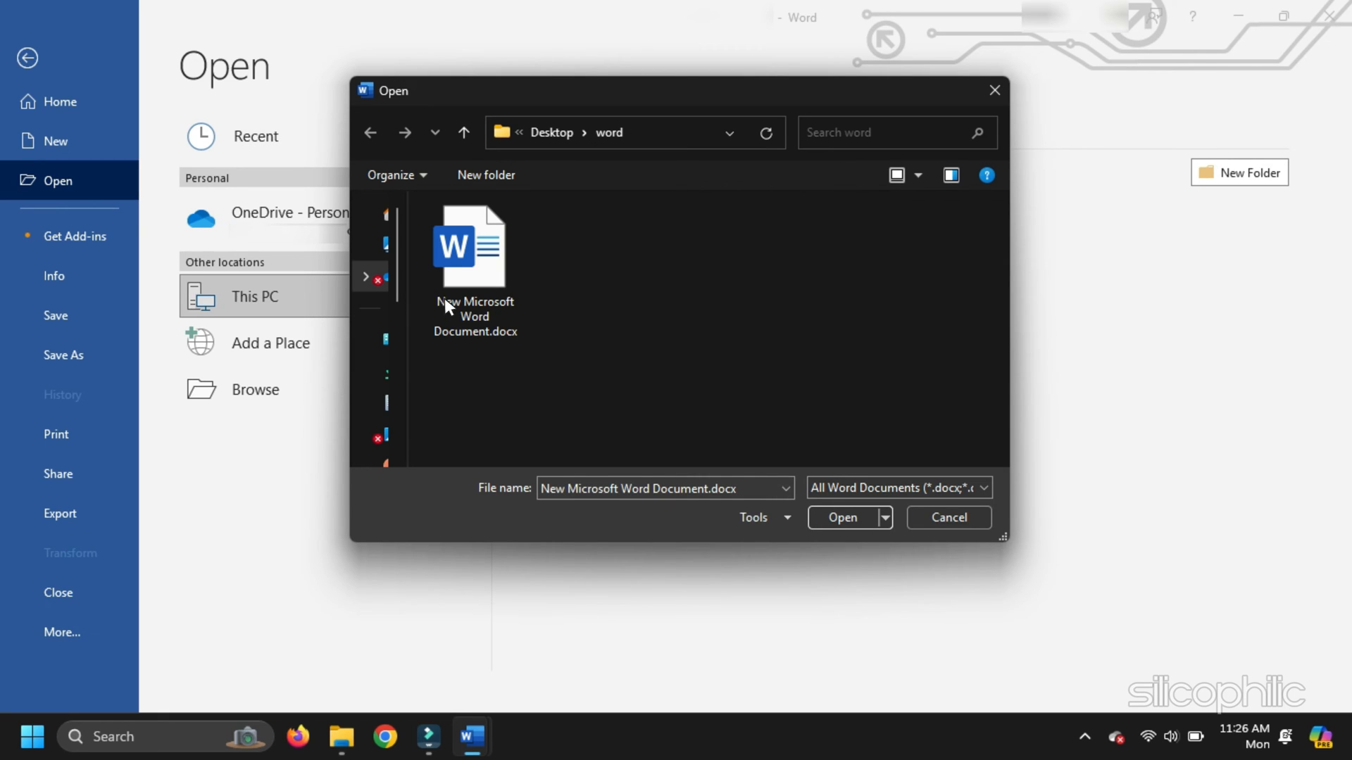
{"action": "left_click", "coordinate": [883, 517]}
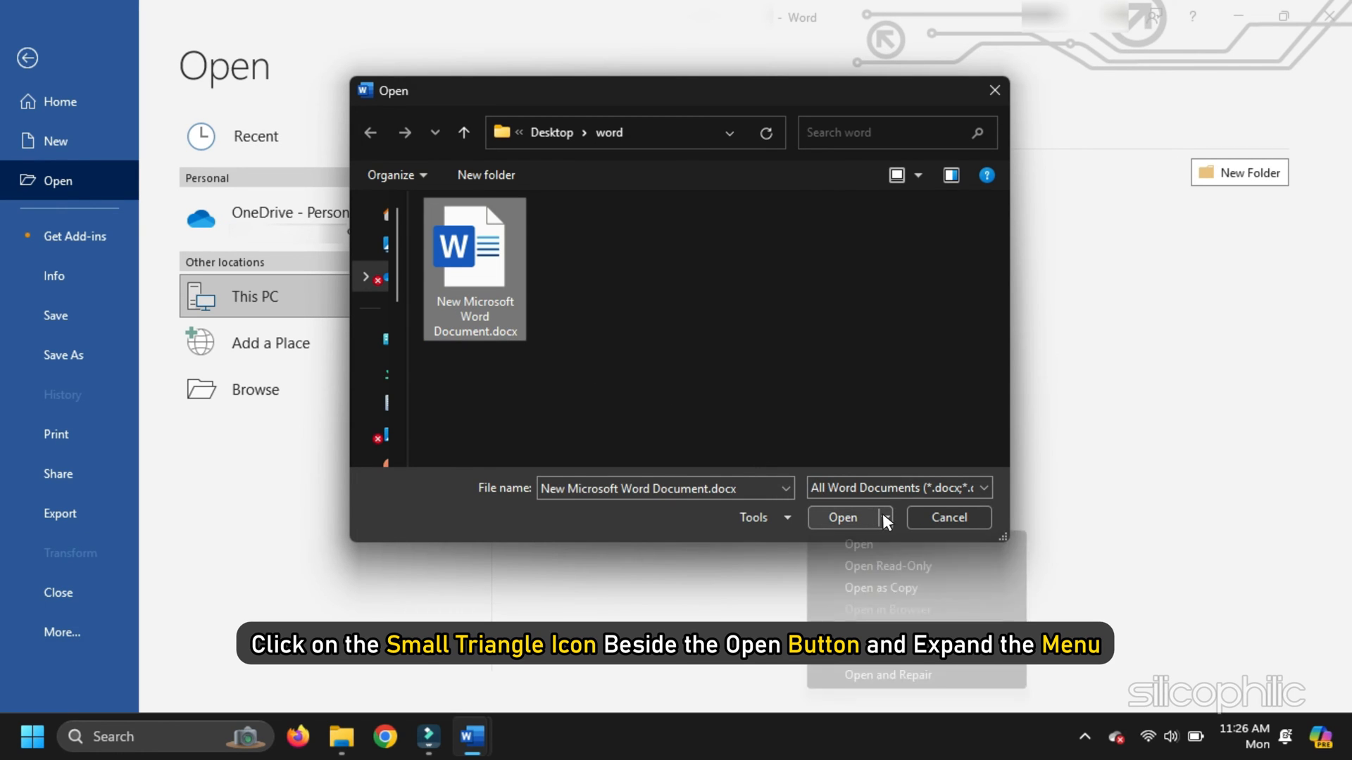
{"action": "left_click", "coordinate": [887, 517]}
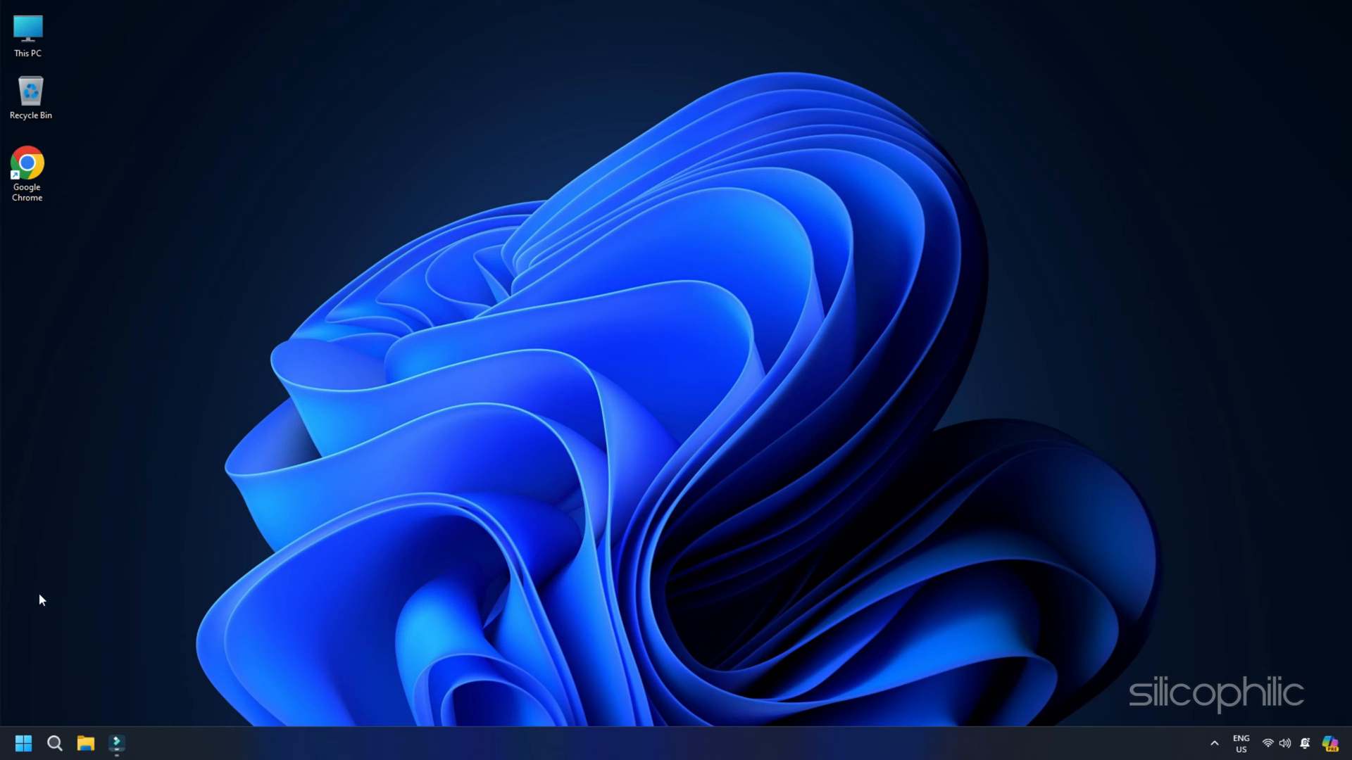
{"action": "mouse_move", "coordinate": [52, 713]}
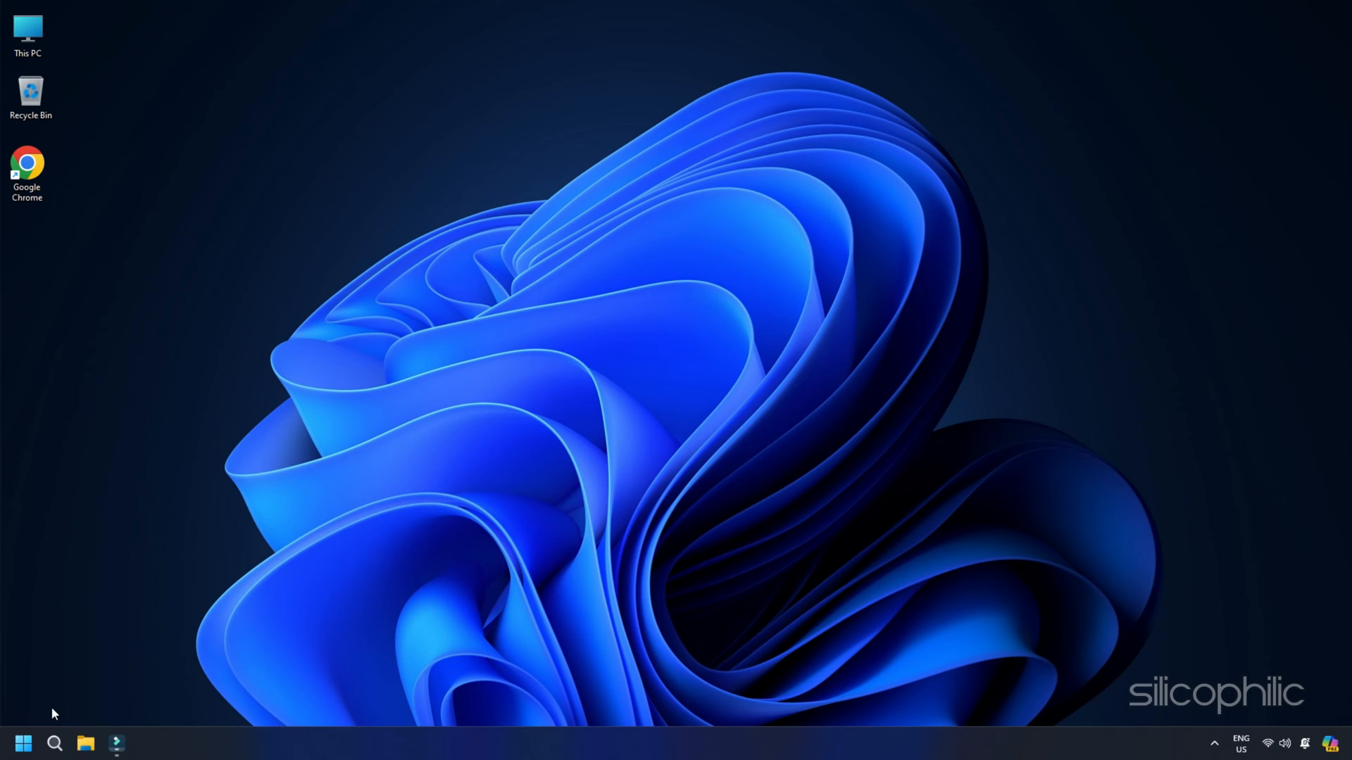
Step: Find Microsoft 365 (Office) by searching 'office' in Installed apps and show its Advanced options
{"action": "right_click", "coordinate": [23, 744]}
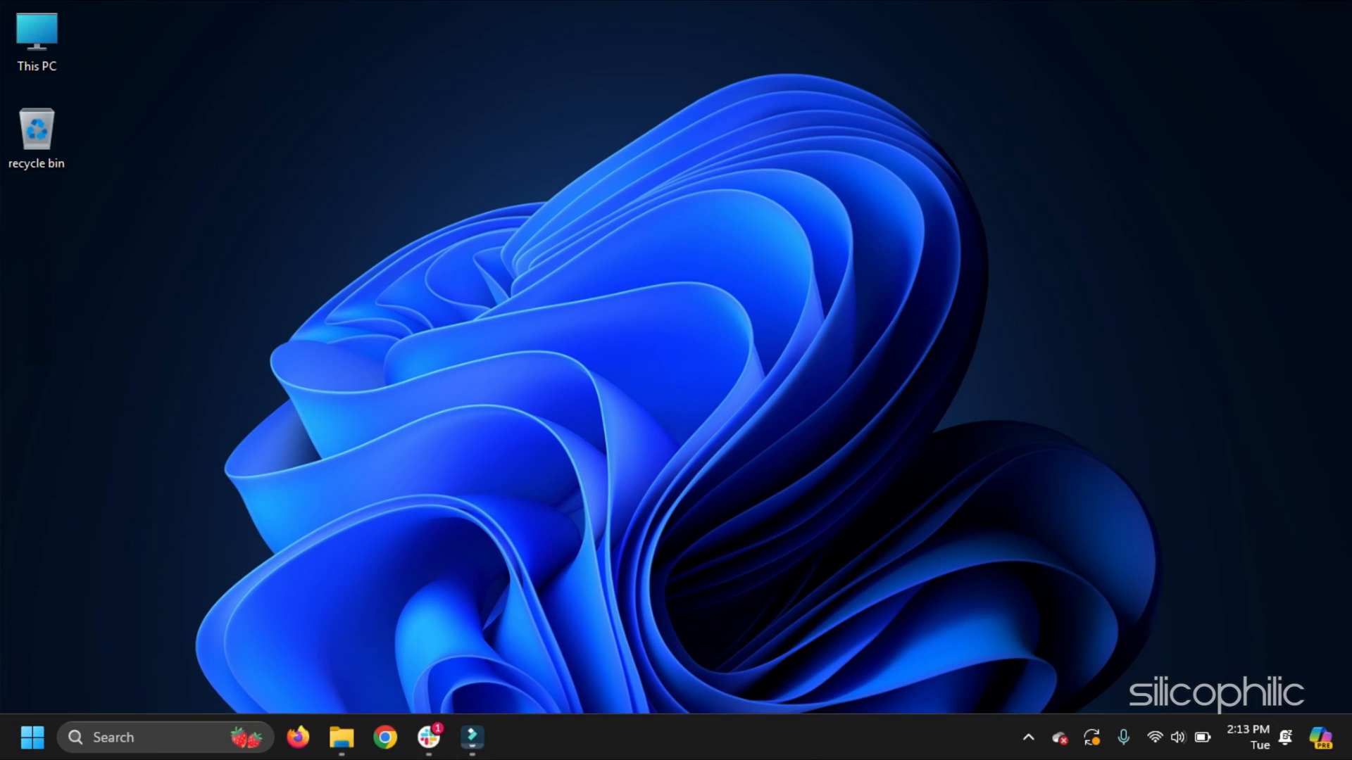
{"action": "key", "text": "Win+I"}
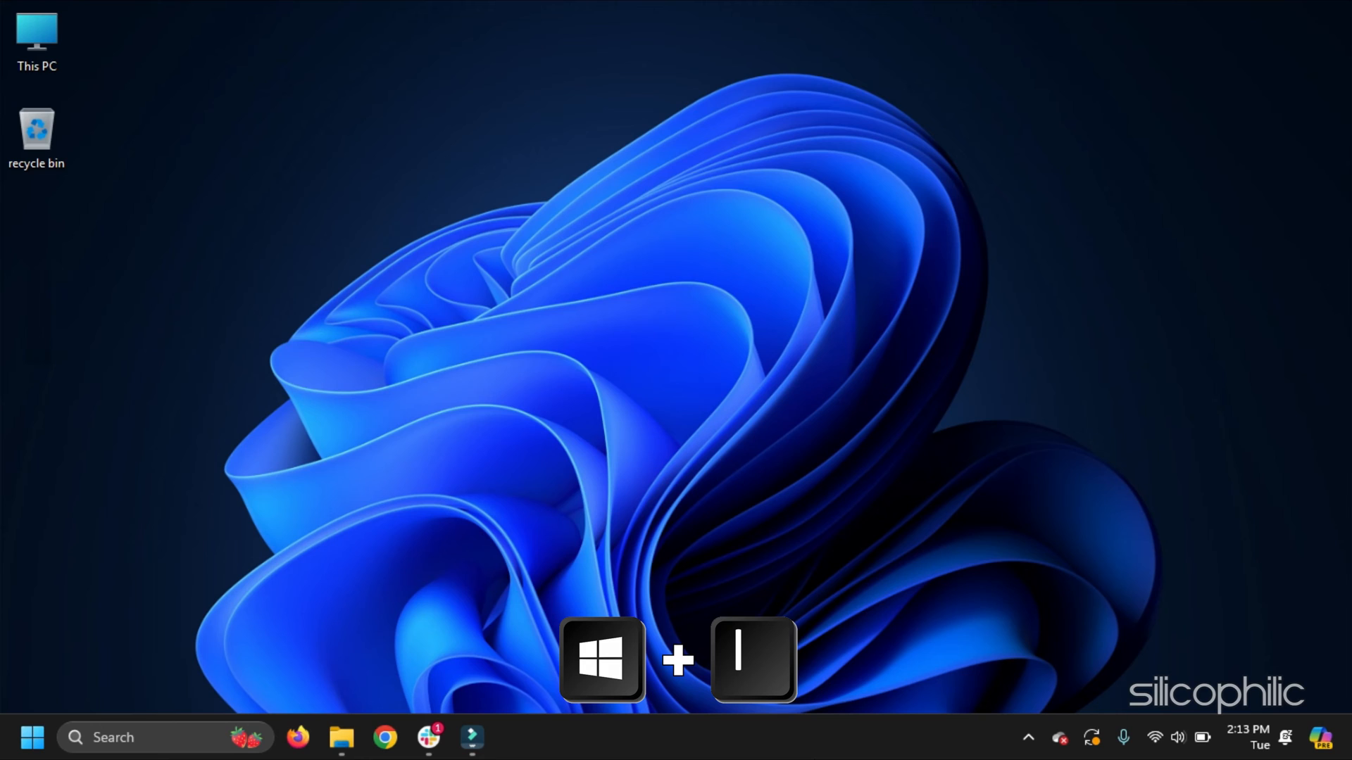
{"action": "key", "text": "win+i"}
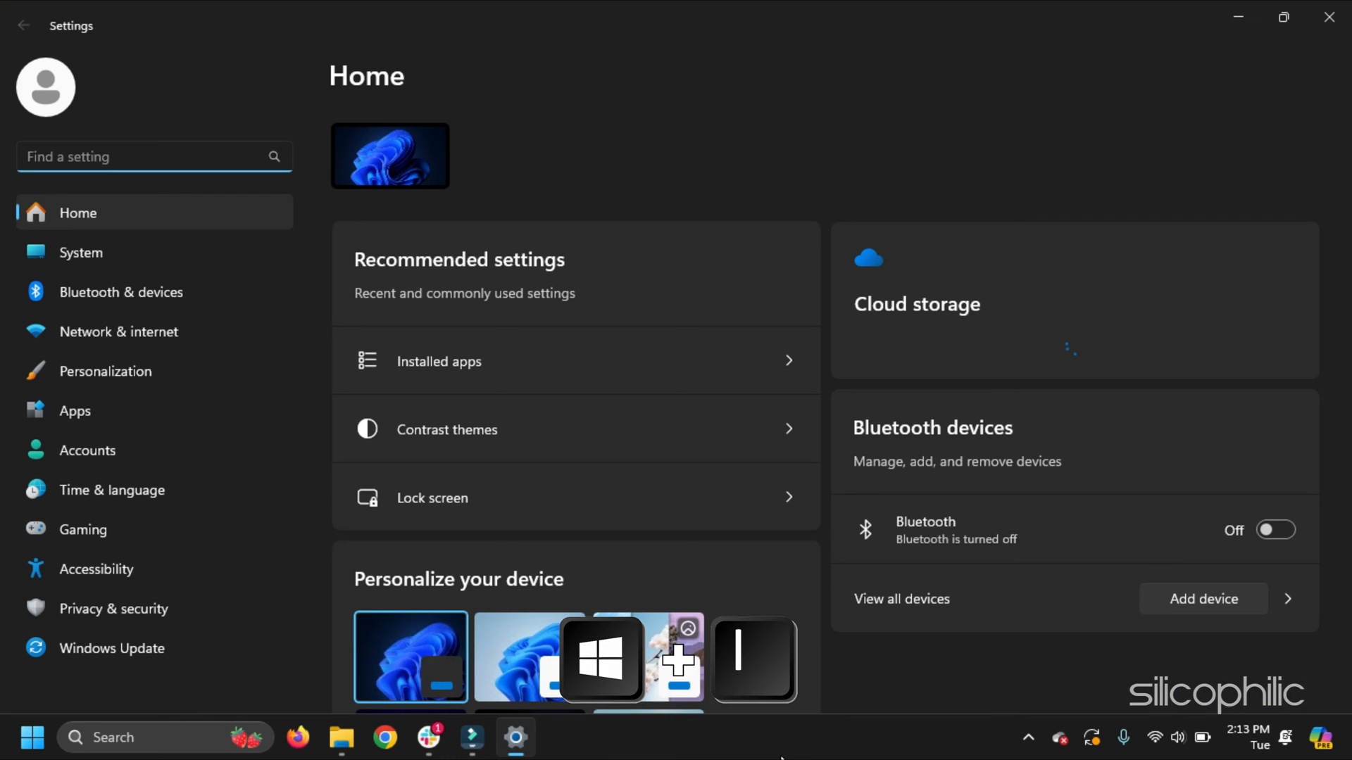
{"action": "mouse_move", "coordinate": [173, 422]}
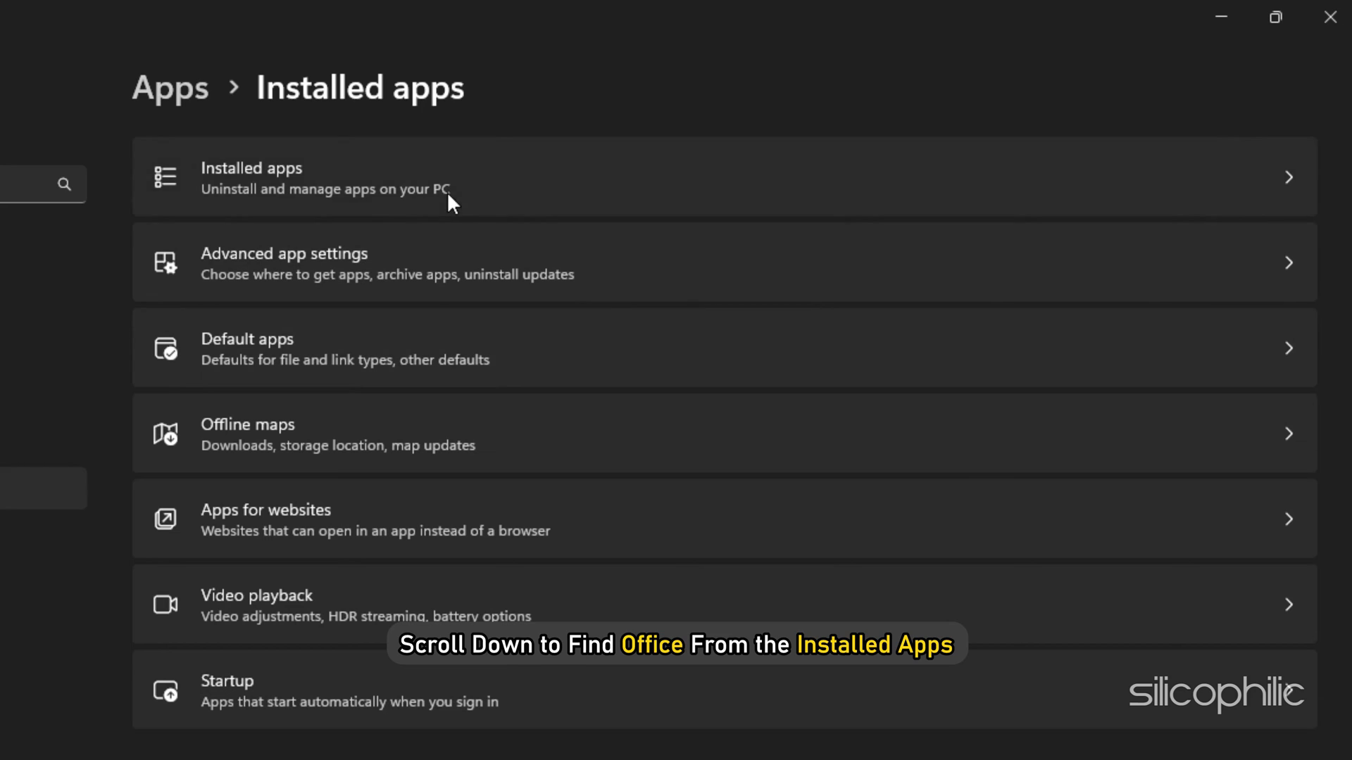
{"action": "type", "text": "off"}
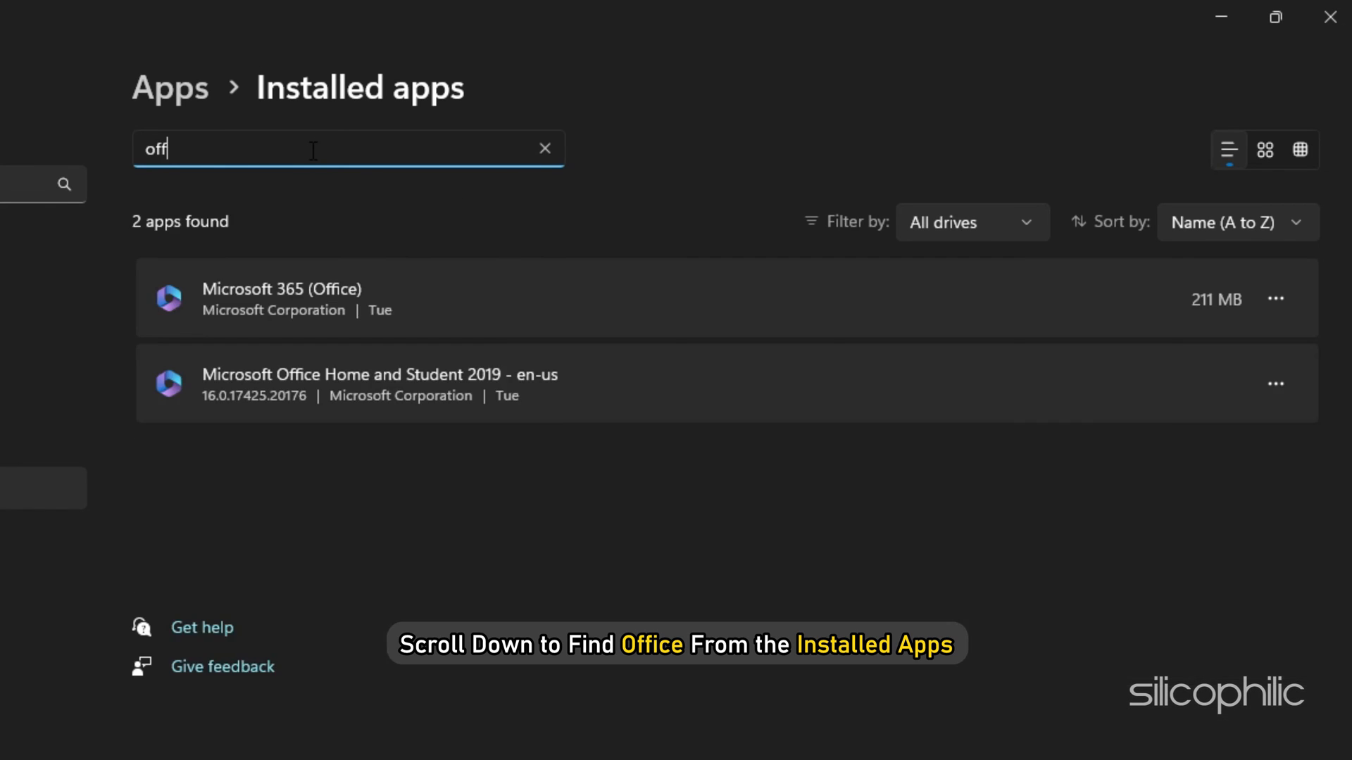
{"action": "type", "text": "ice"}
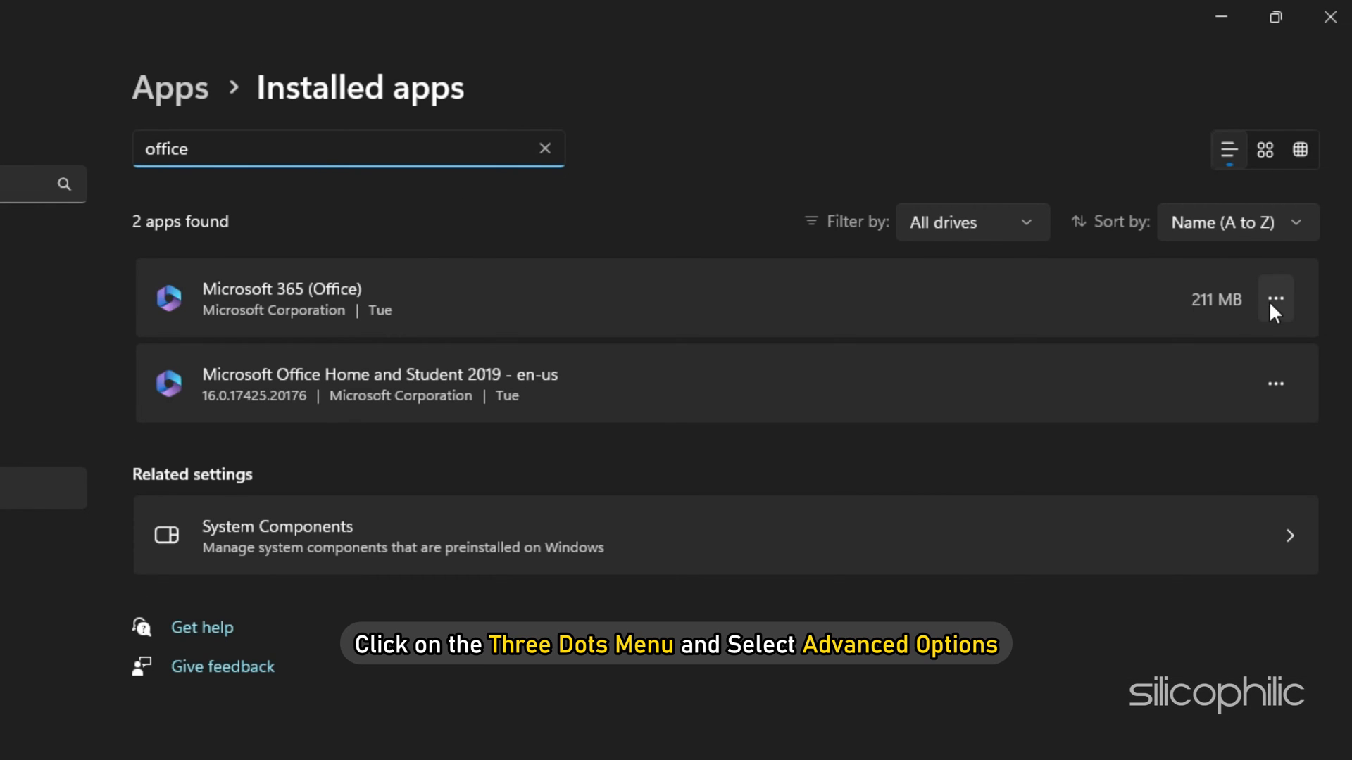
{"action": "left_click", "coordinate": [1275, 299]}
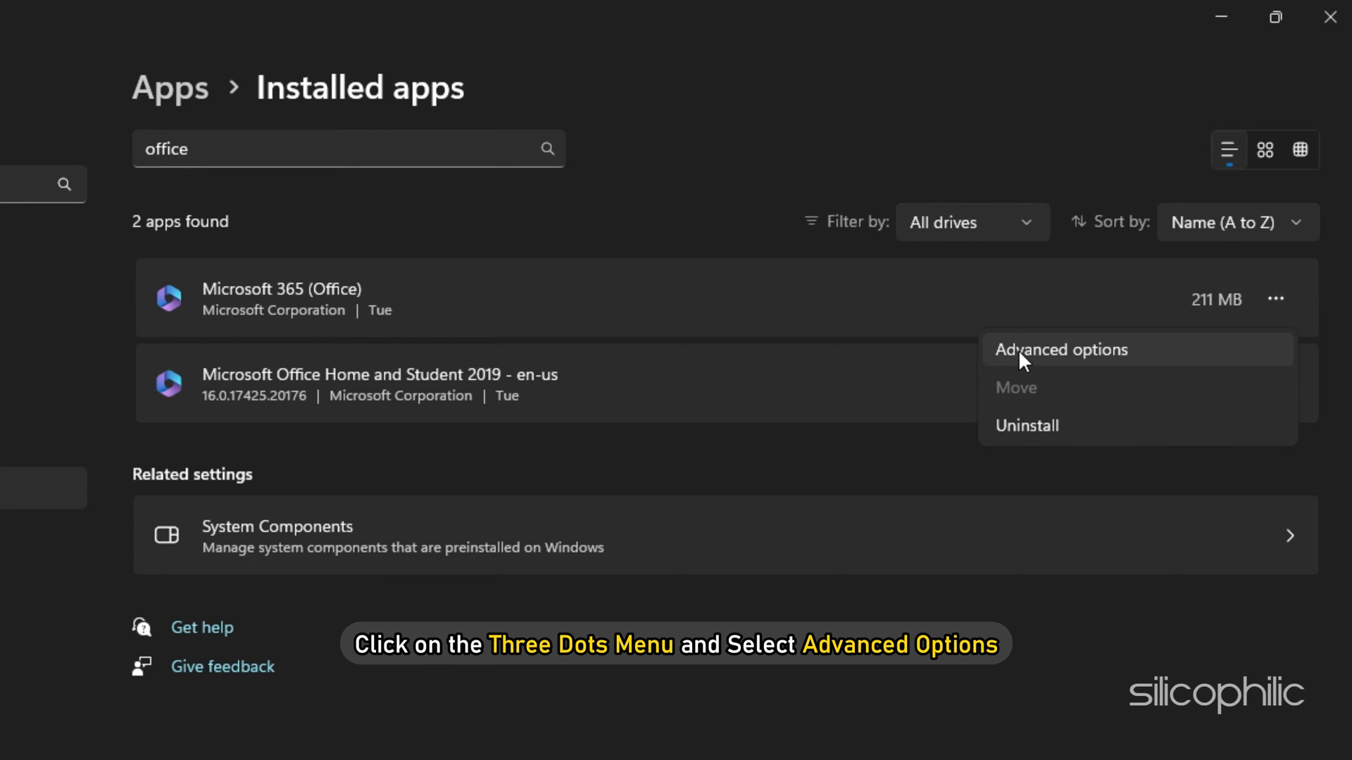
{"action": "left_click", "coordinate": [1061, 350]}
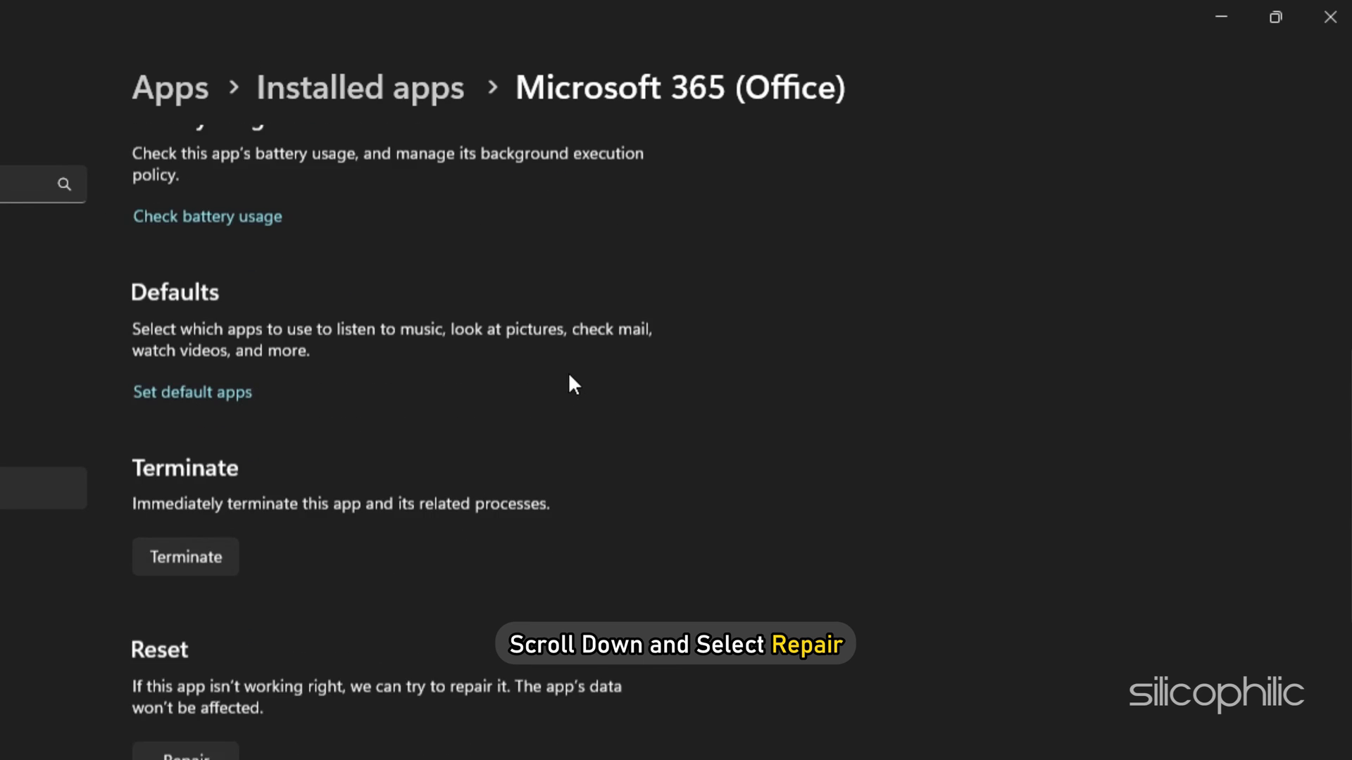
Step: Repair Microsoft 365 (Office) and request its reset, reaching the data-deletion warning
{"action": "scroll", "scroll_direction": "down", "scroll_amount": 3}
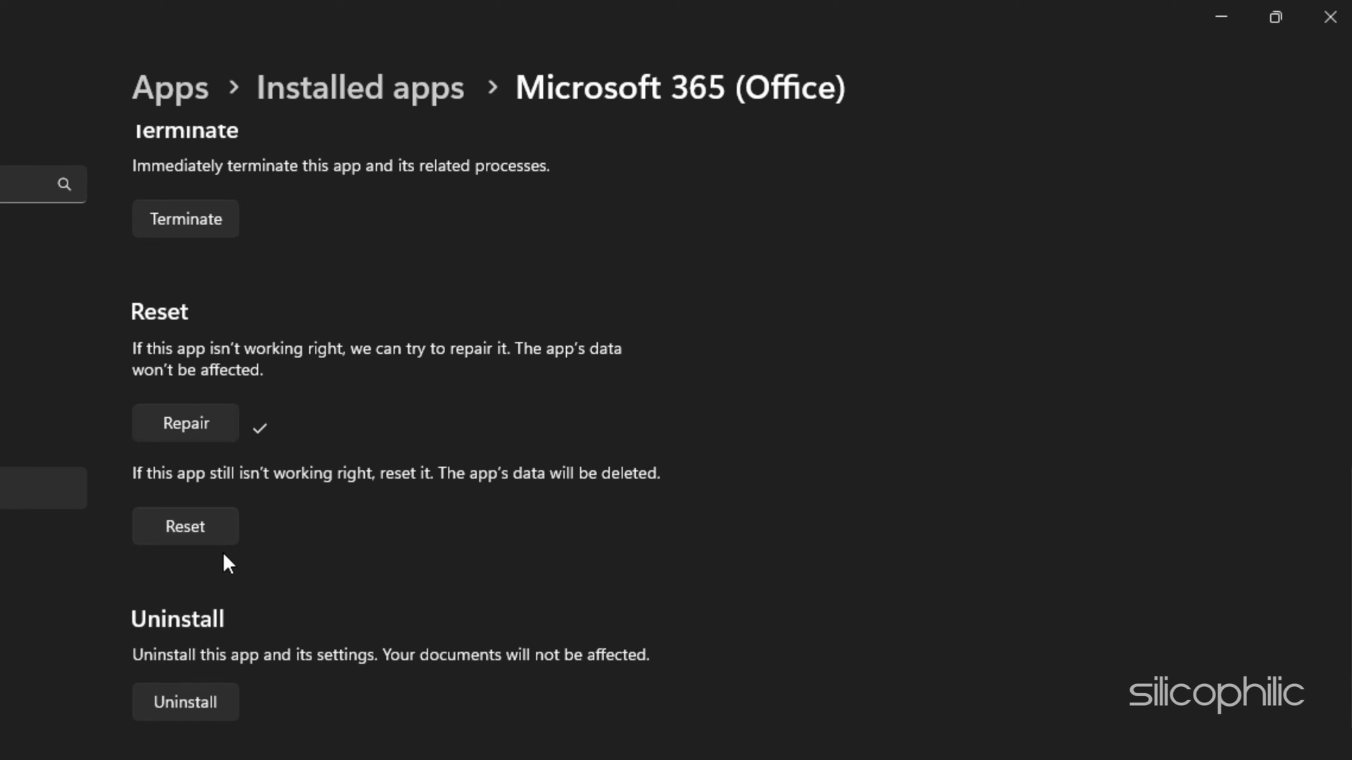
{"action": "left_click", "coordinate": [184, 526]}
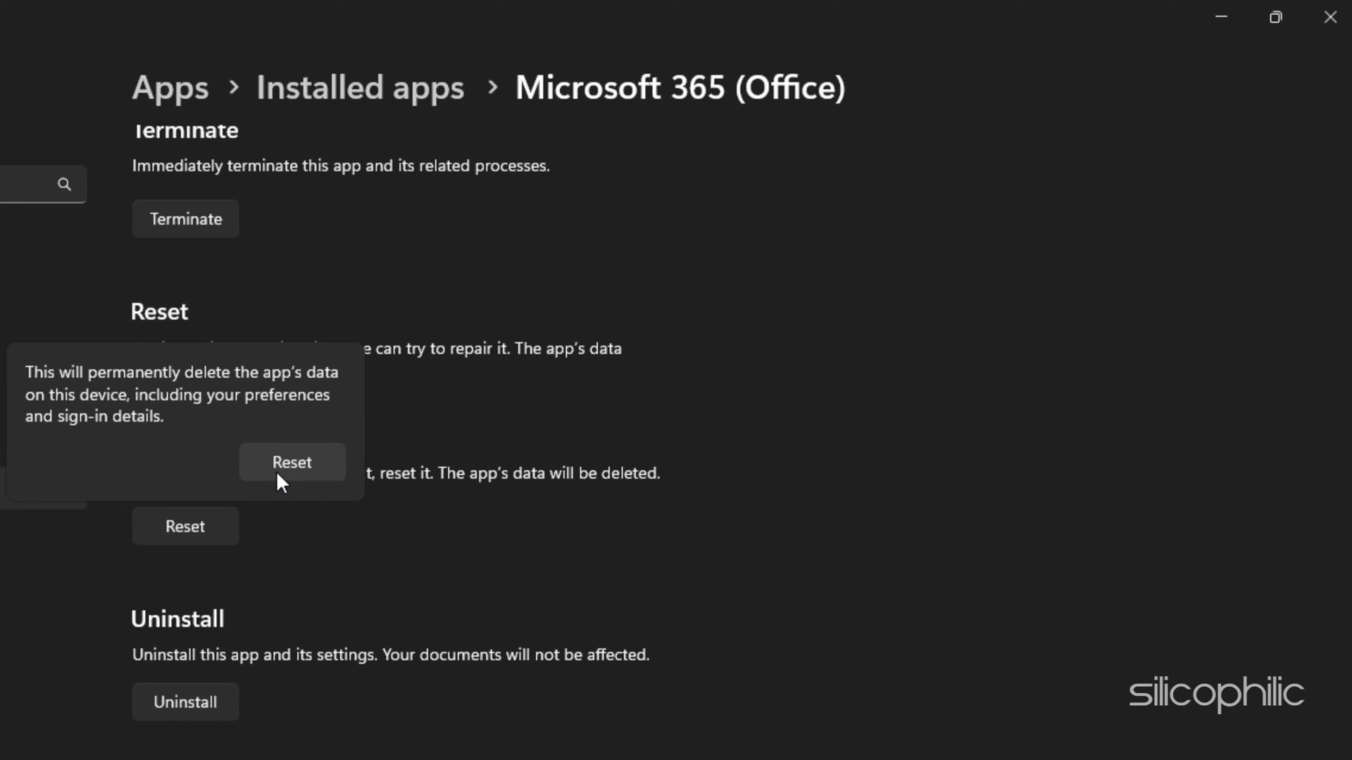
{"action": "mouse_move", "coordinate": [289, 486]}
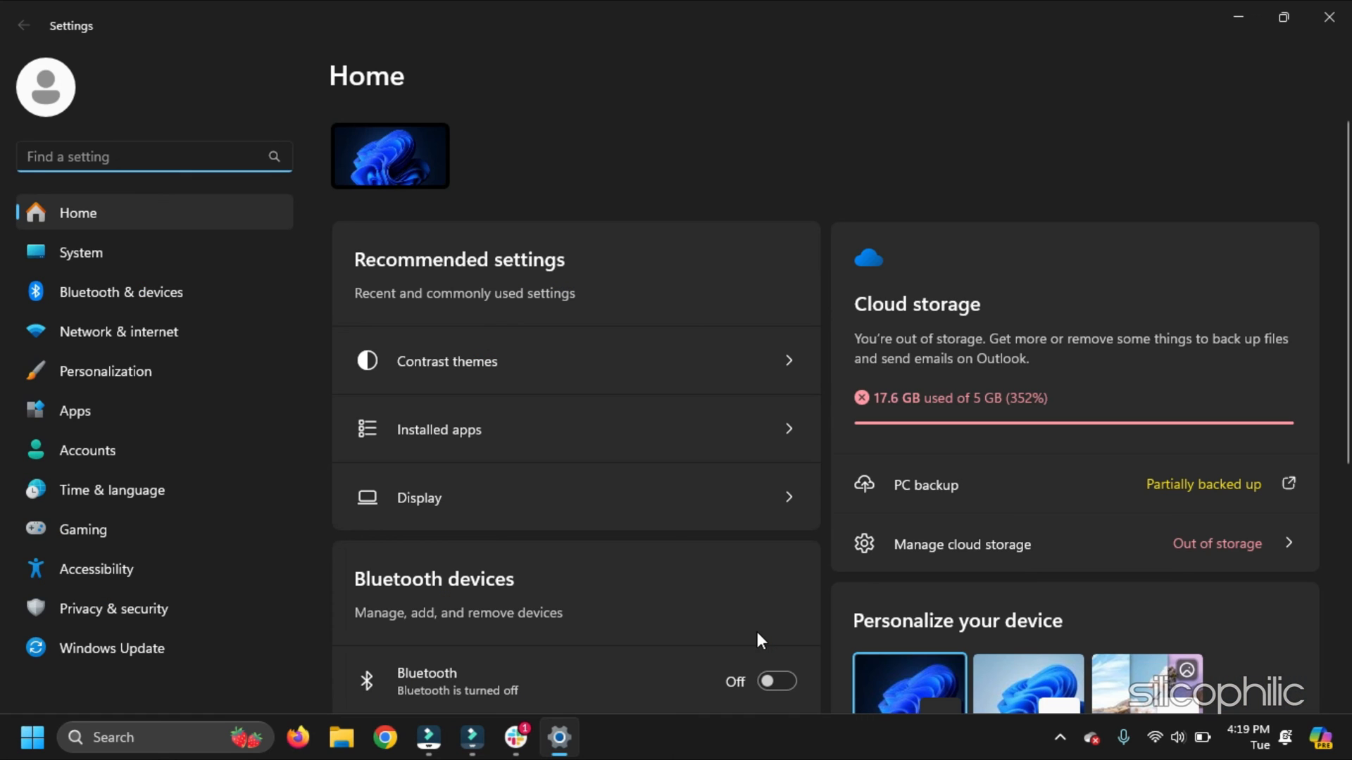
{"action": "mouse_move", "coordinate": [169, 465]}
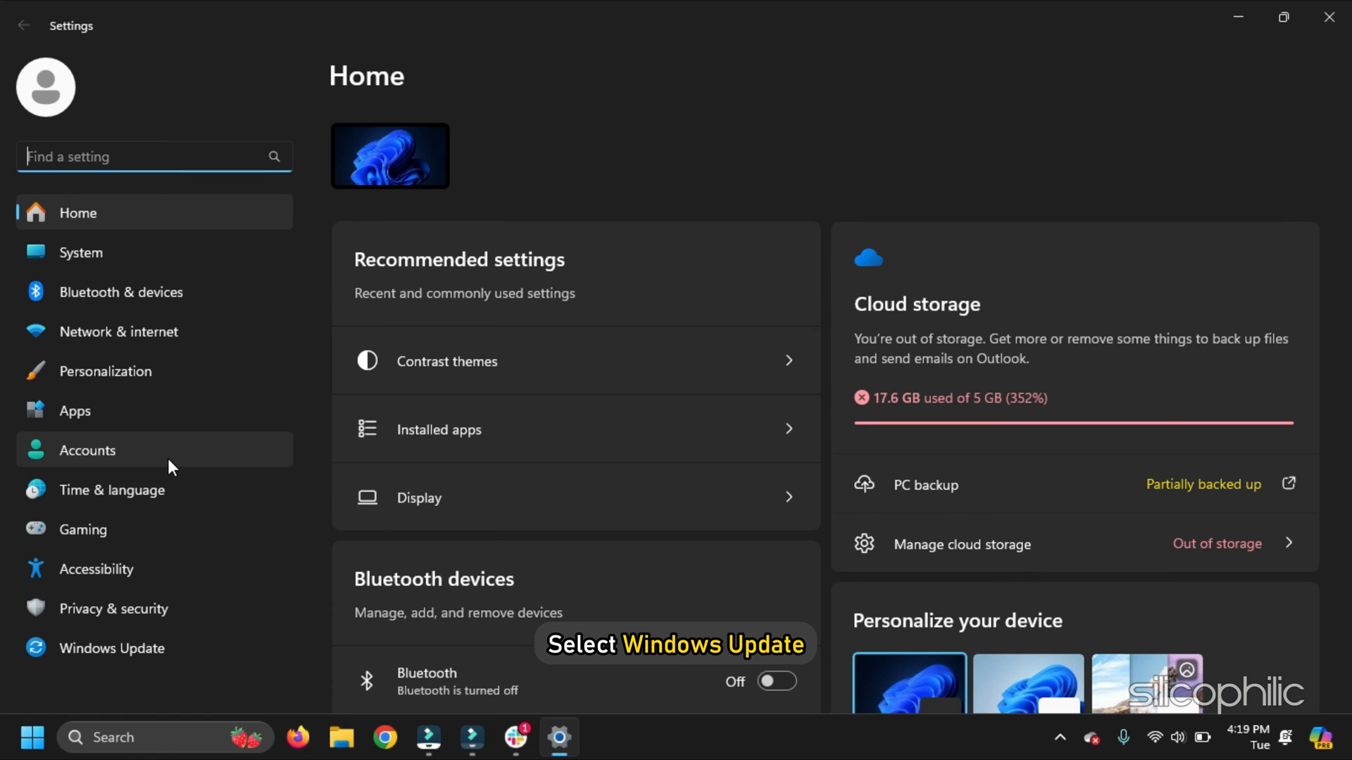
Step: Turn on 'Receive updates for other Microsoft products' in Windows Update advanced options
{"action": "left_click", "coordinate": [111, 648]}
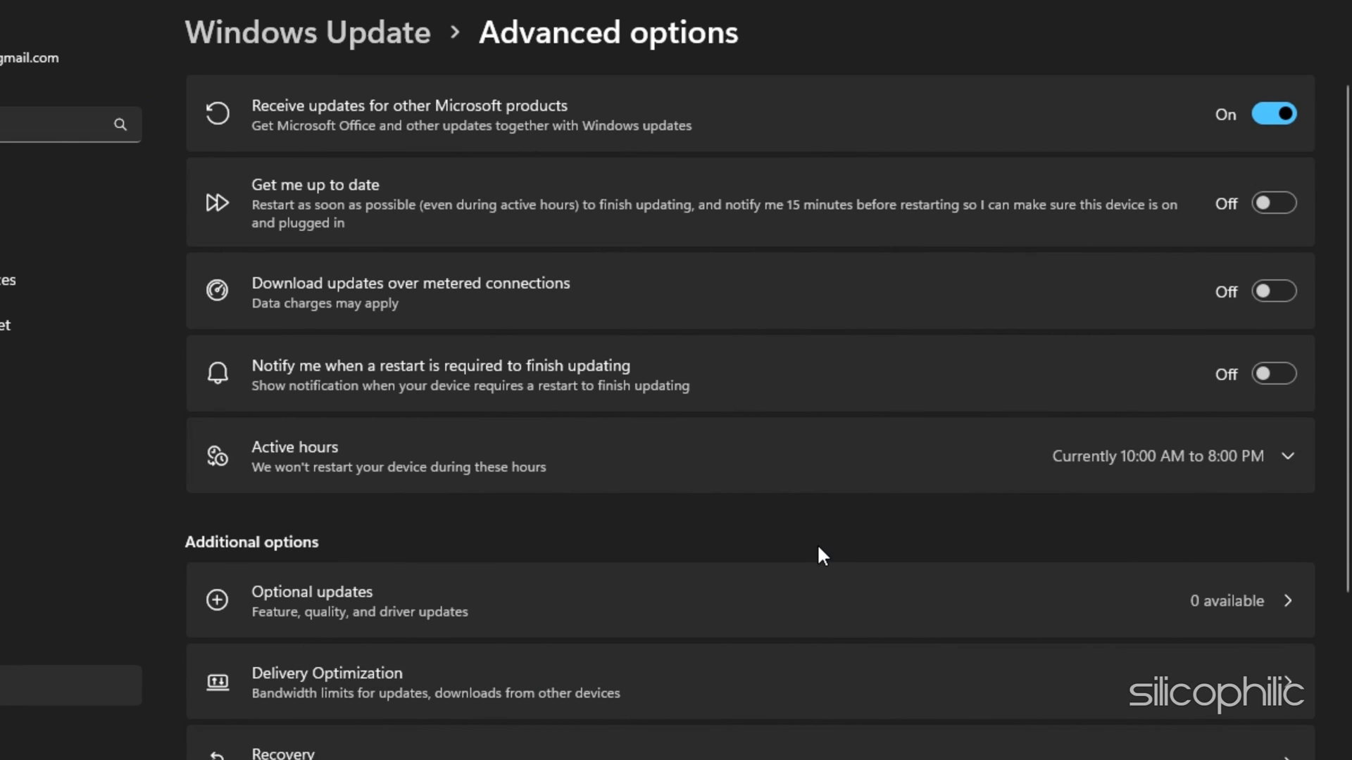
{"action": "left_click", "coordinate": [1274, 112]}
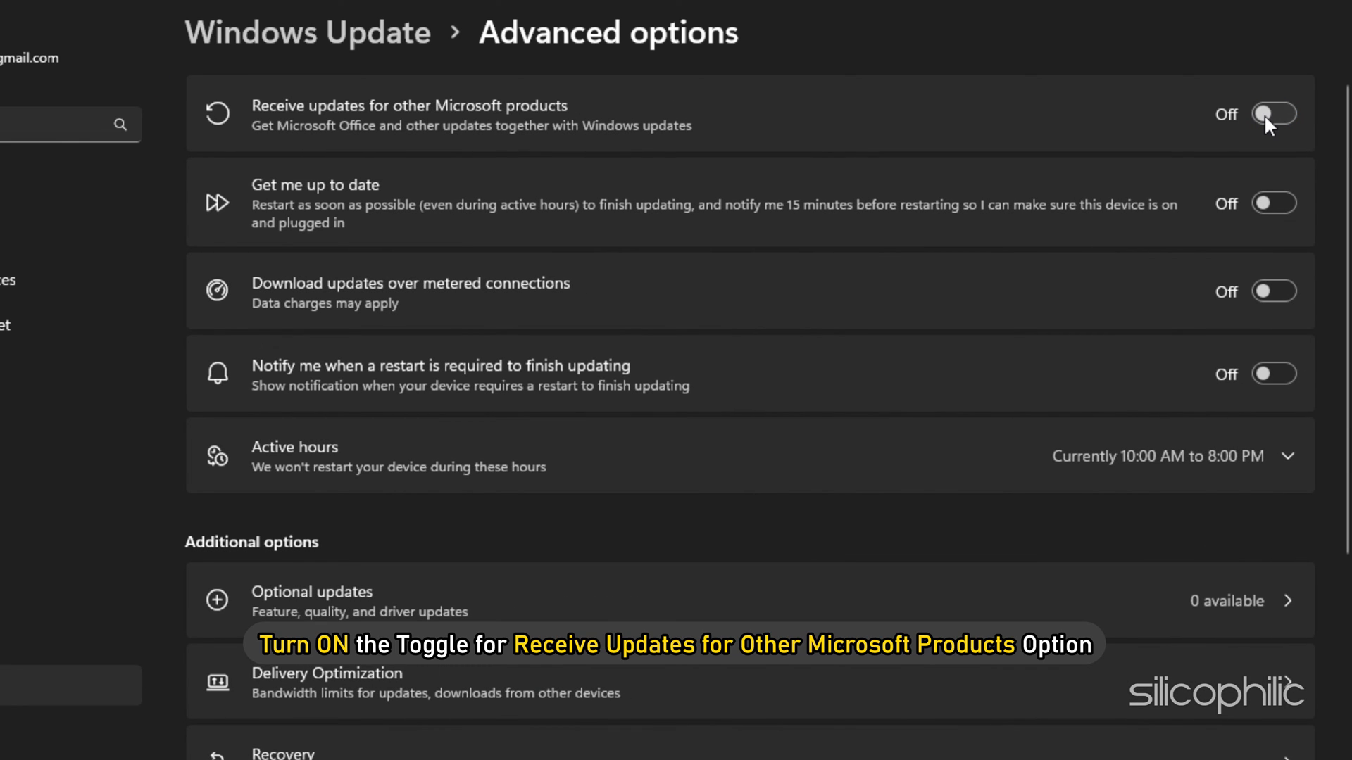
{"action": "left_click", "coordinate": [1274, 113]}
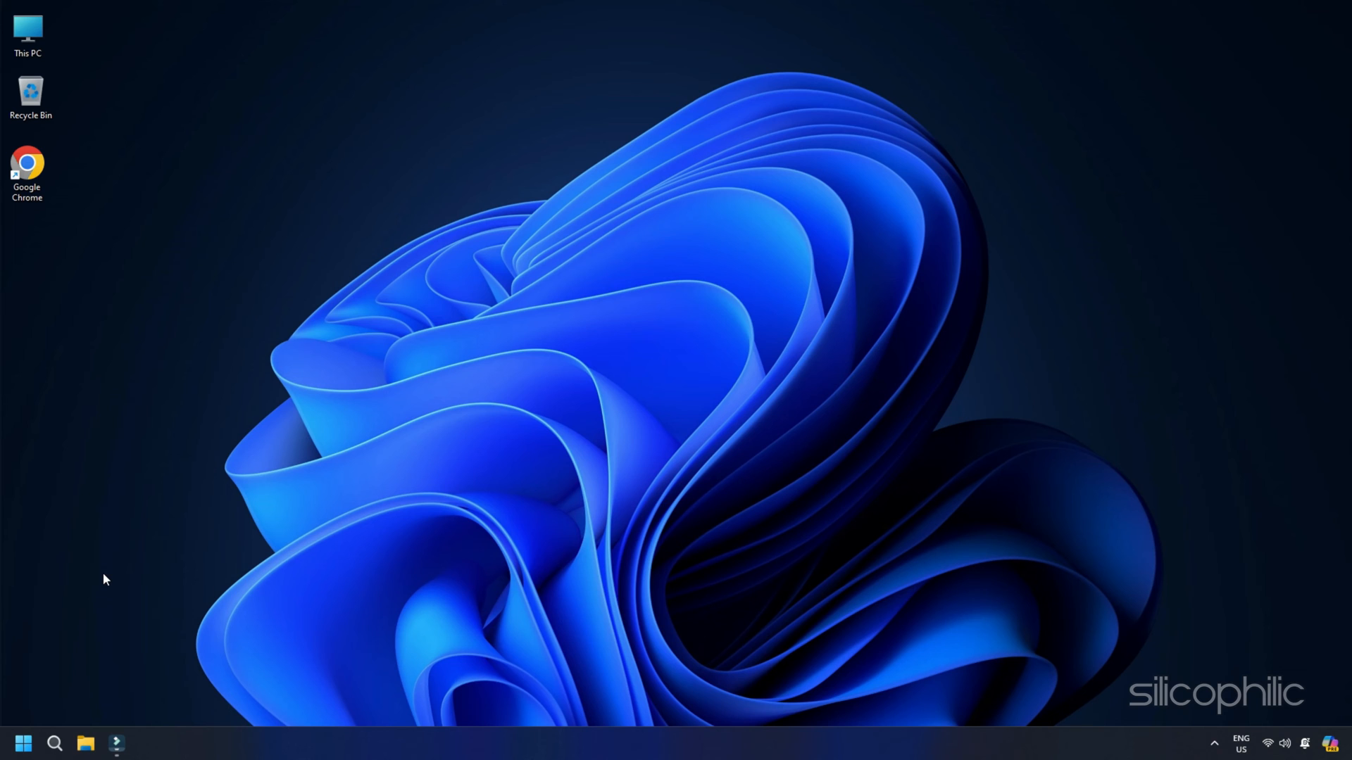
Step: Launch Task Manager from the Start button menu to see running processes
{"action": "right_click", "coordinate": [23, 742]}
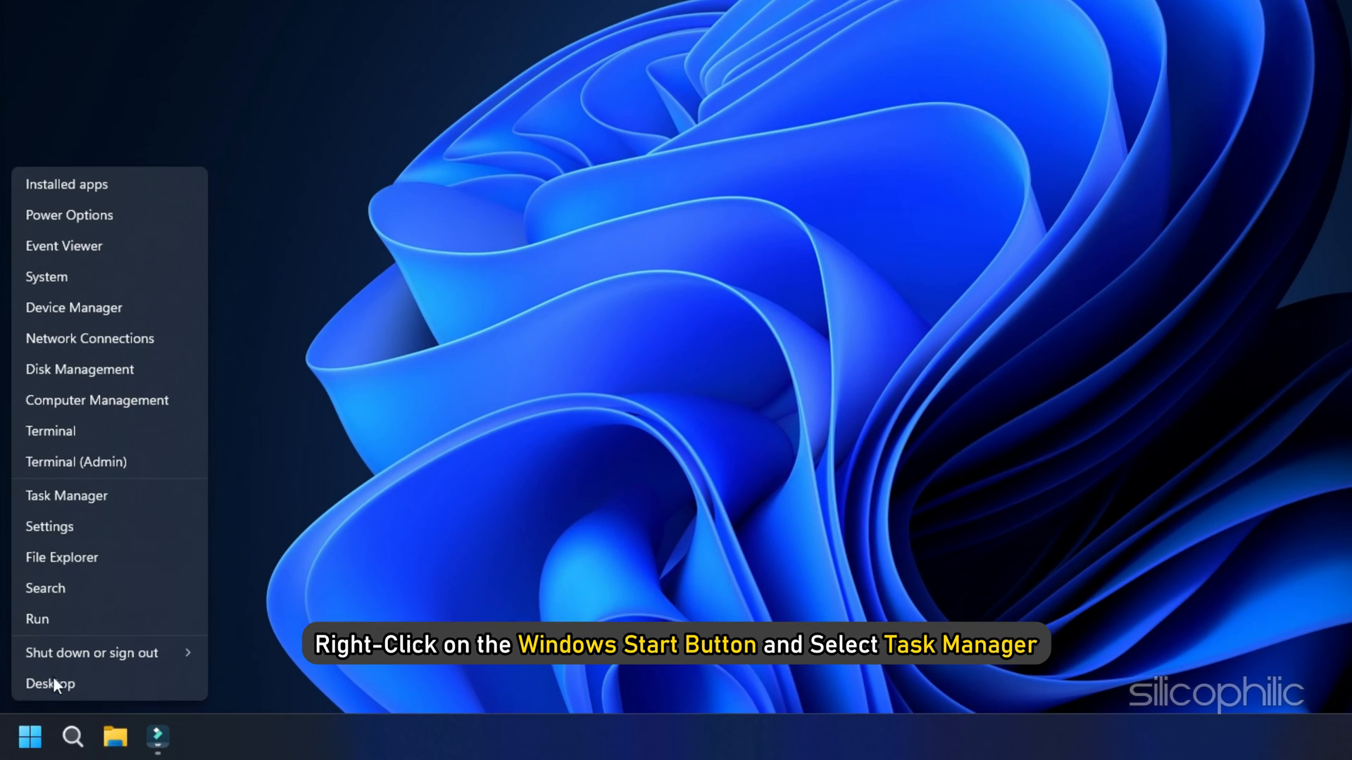
{"action": "mouse_move", "coordinate": [117, 462]}
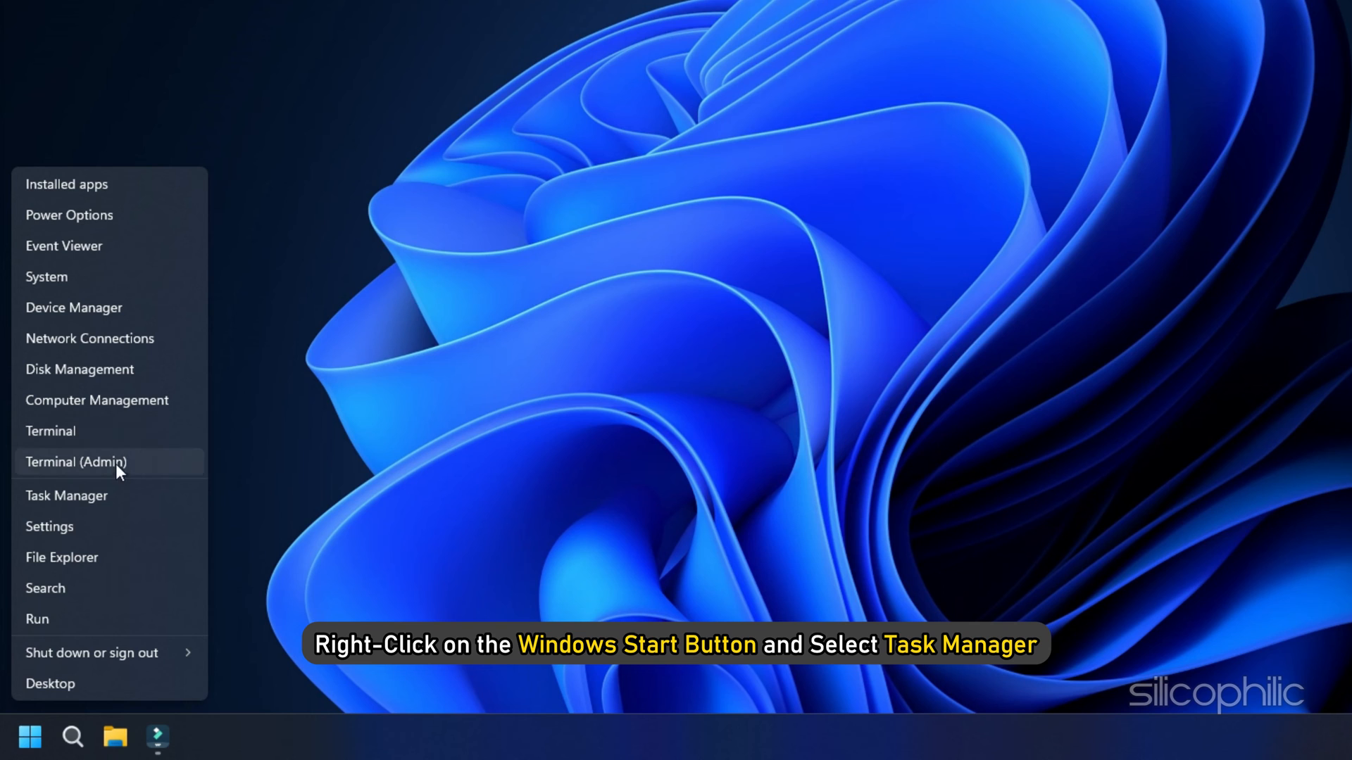
{"action": "left_click", "coordinate": [66, 495]}
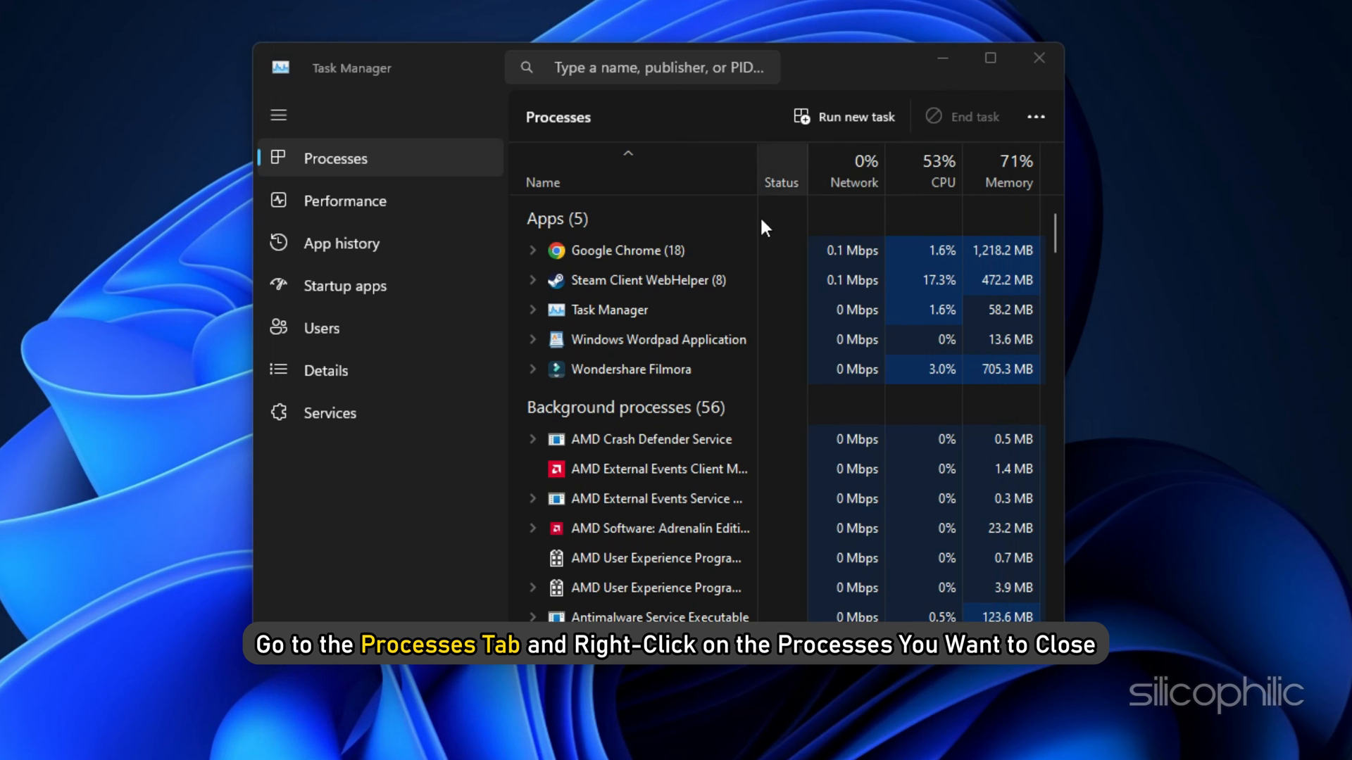
{"action": "mouse_move", "coordinate": [664, 292]}
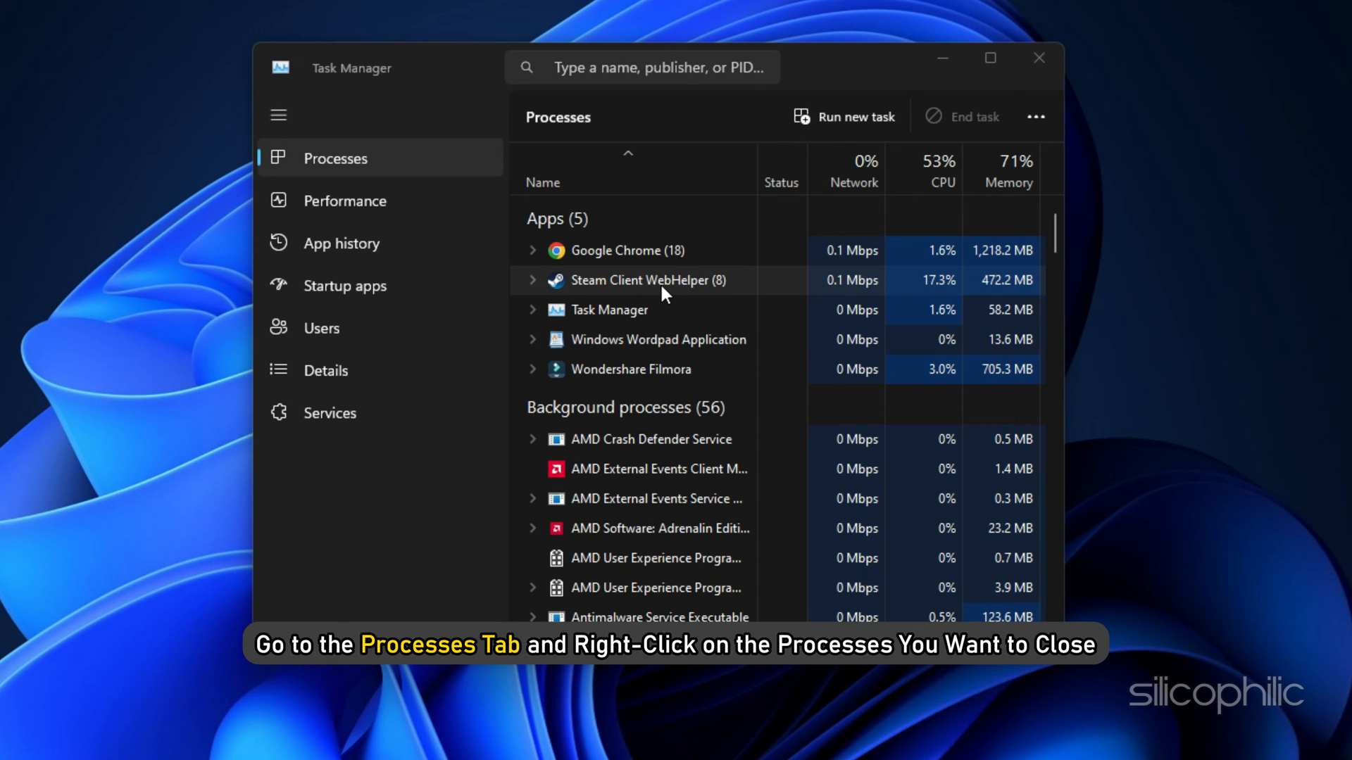
Step: End the Steam Client WebHelper task and close Task Manager
{"action": "right_click", "coordinate": [642, 280]}
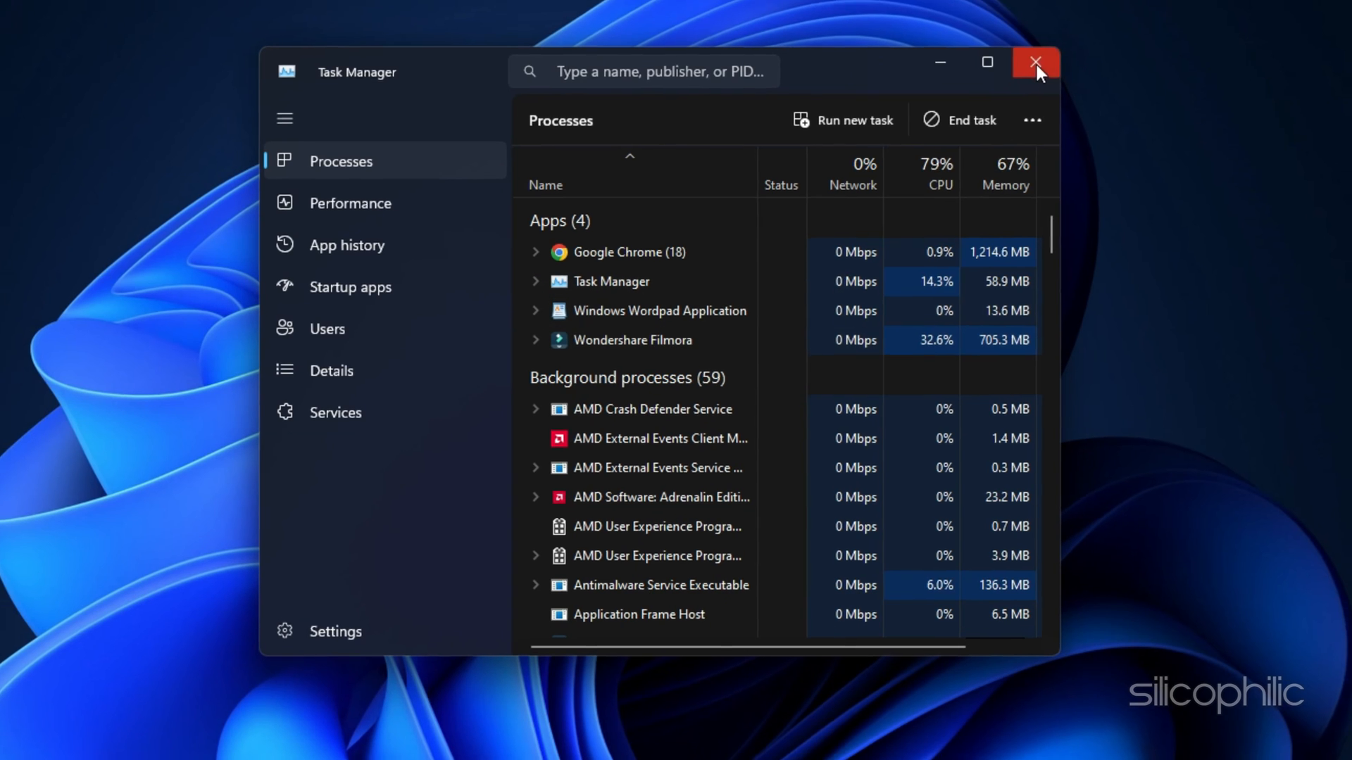
{"action": "left_click", "coordinate": [1036, 62]}
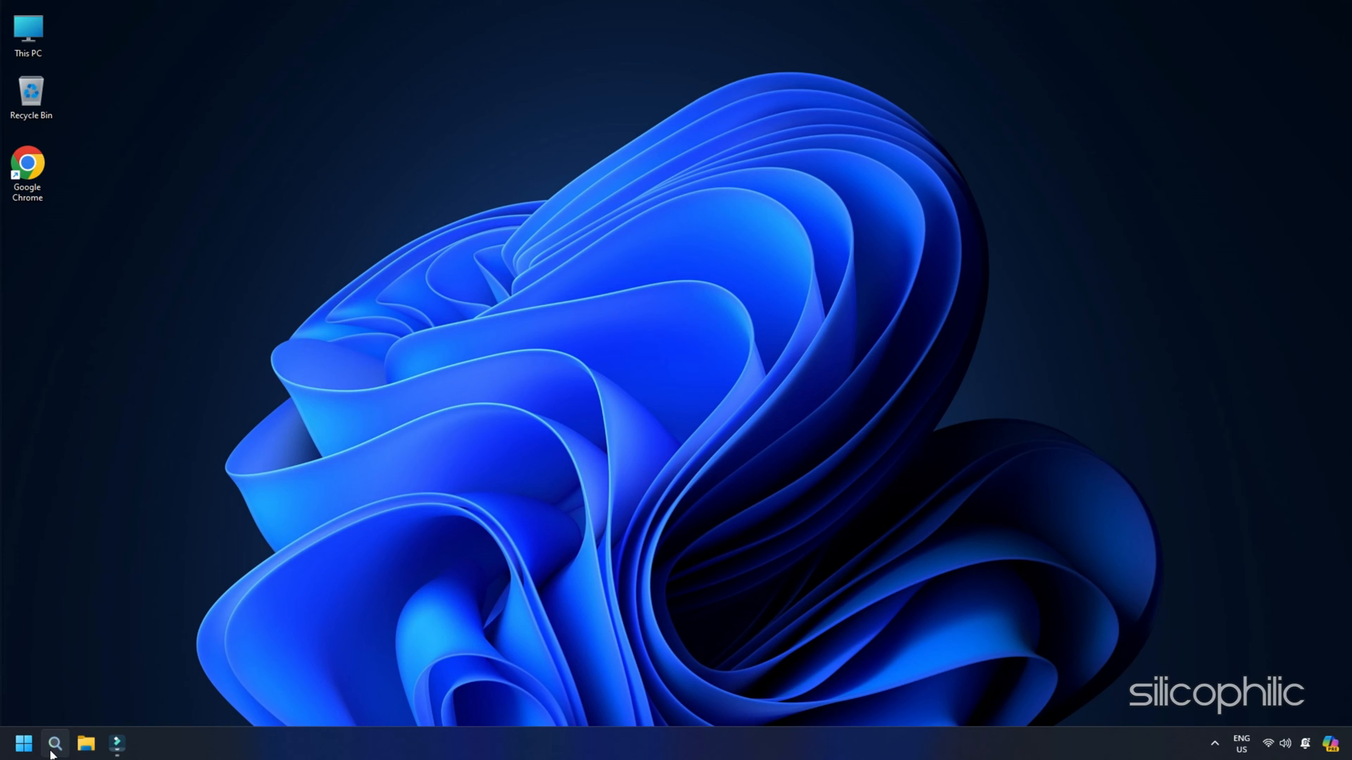
Step: Launch Programs and Features via Run with appwiz.cpl, listing the 42 installed programs
{"action": "key", "text": "Win+r"}
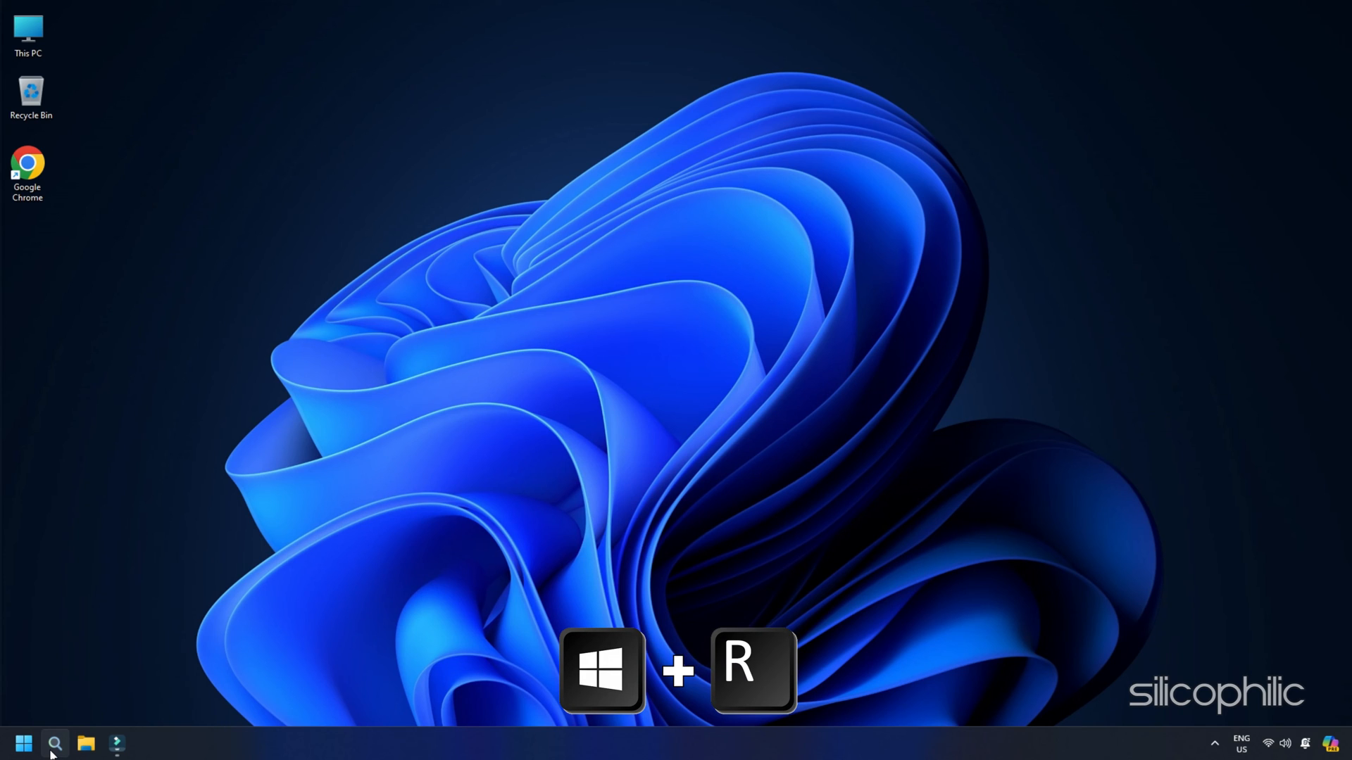
{"action": "key", "text": "Win+r"}
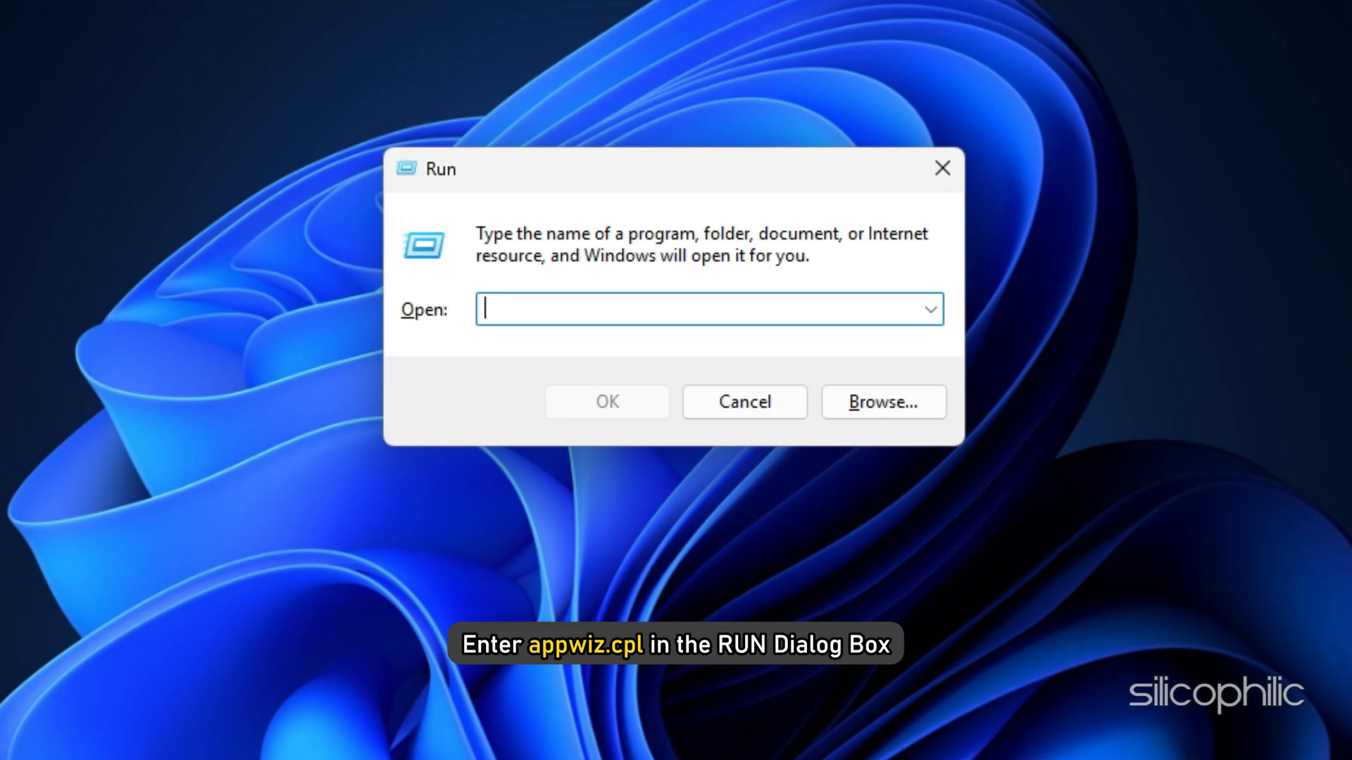
{"action": "type", "text": "appwiz.cpl"}
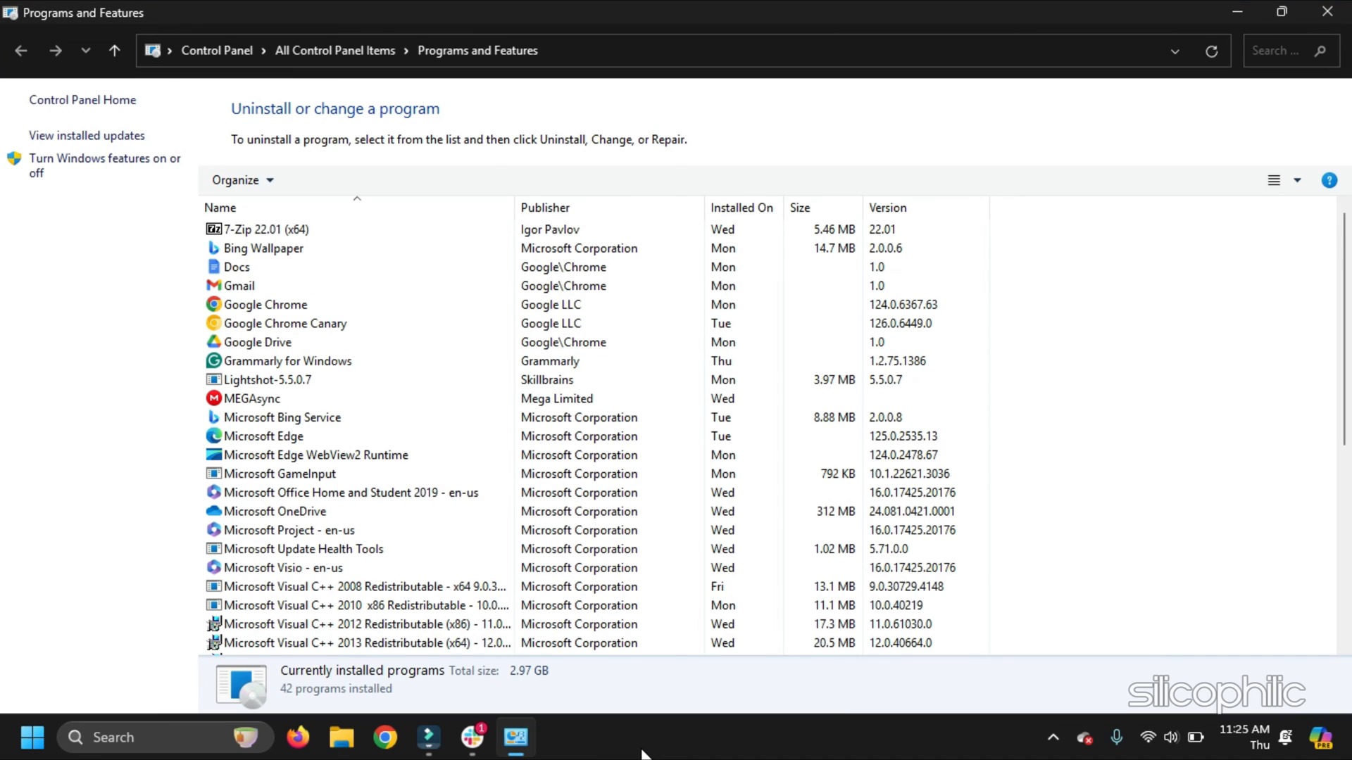
Step: Select Microsoft Office Home and Student 2019 - en-us in the installed programs list
{"action": "left_click", "coordinate": [349, 492]}
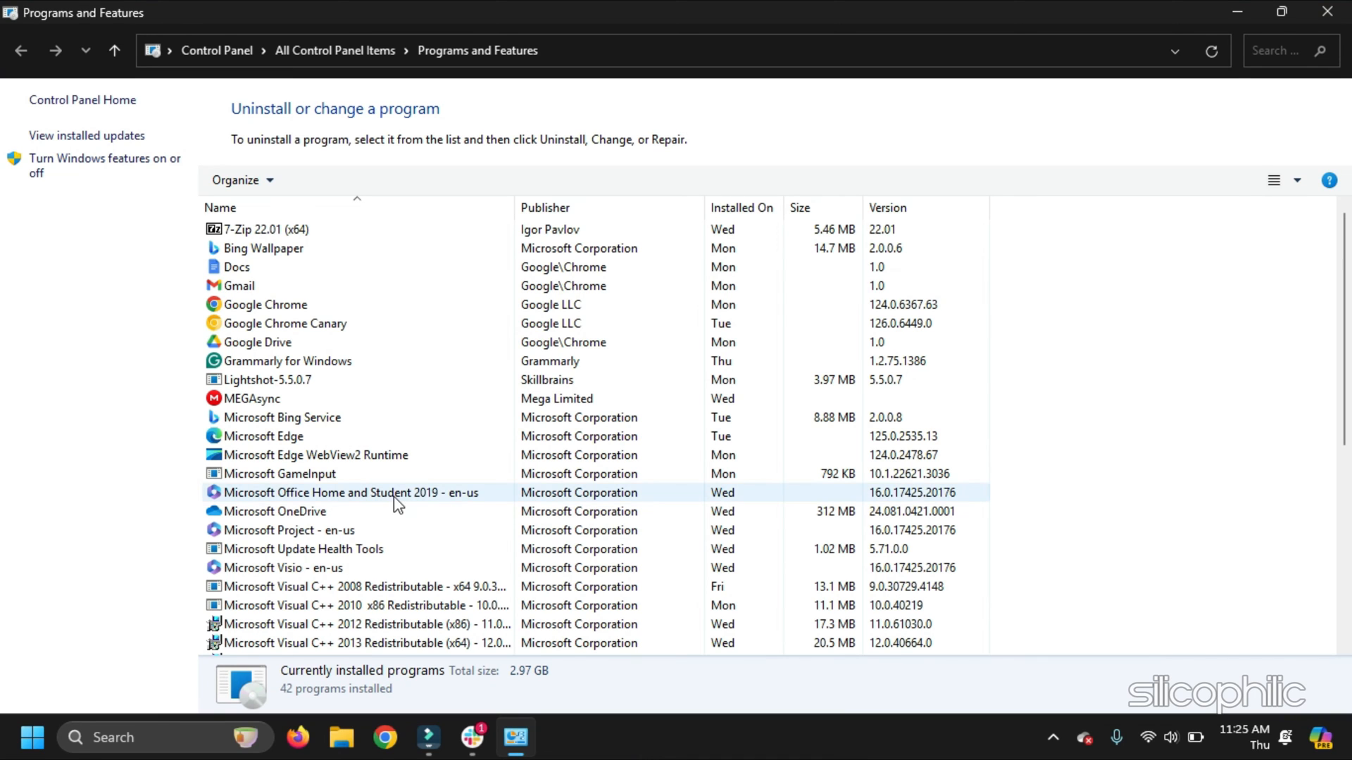
{"action": "left_click", "coordinate": [388, 492]}
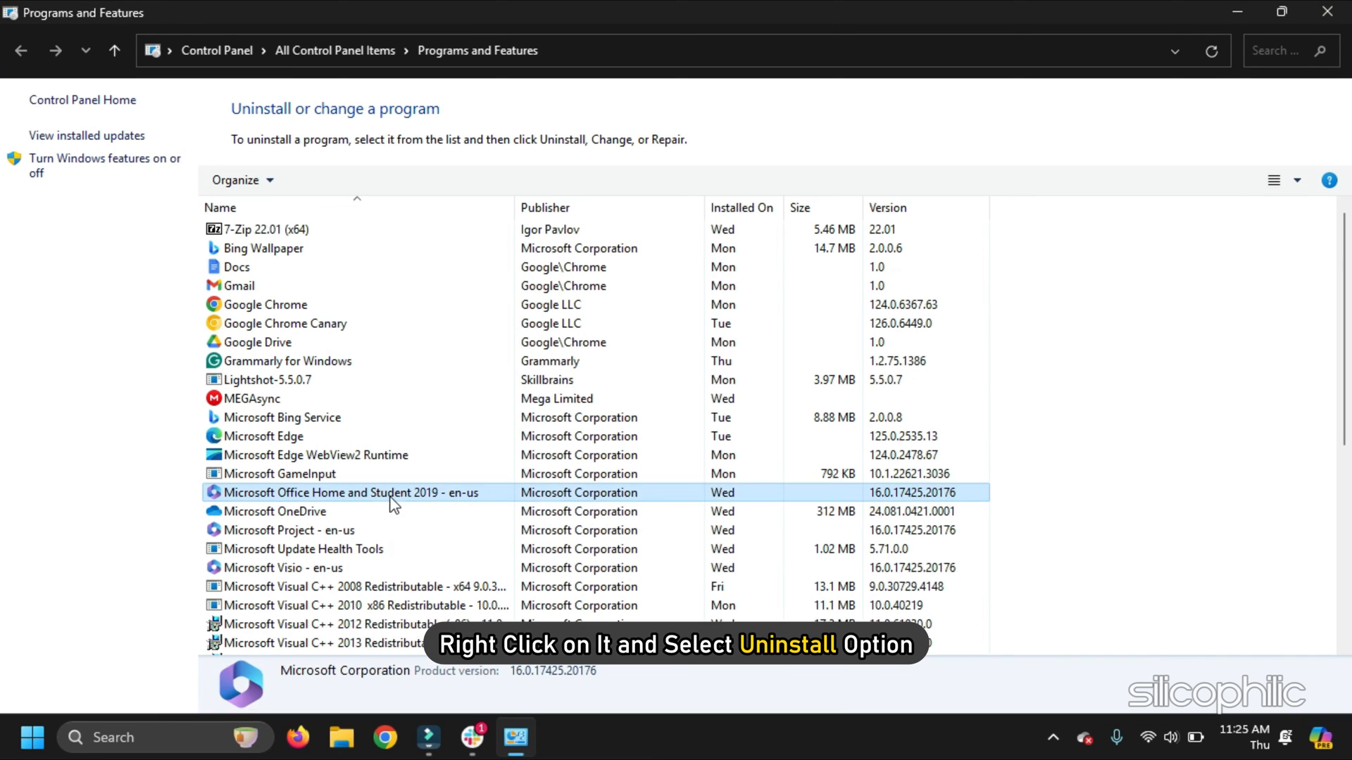
{"action": "left_click", "coordinate": [345, 492]}
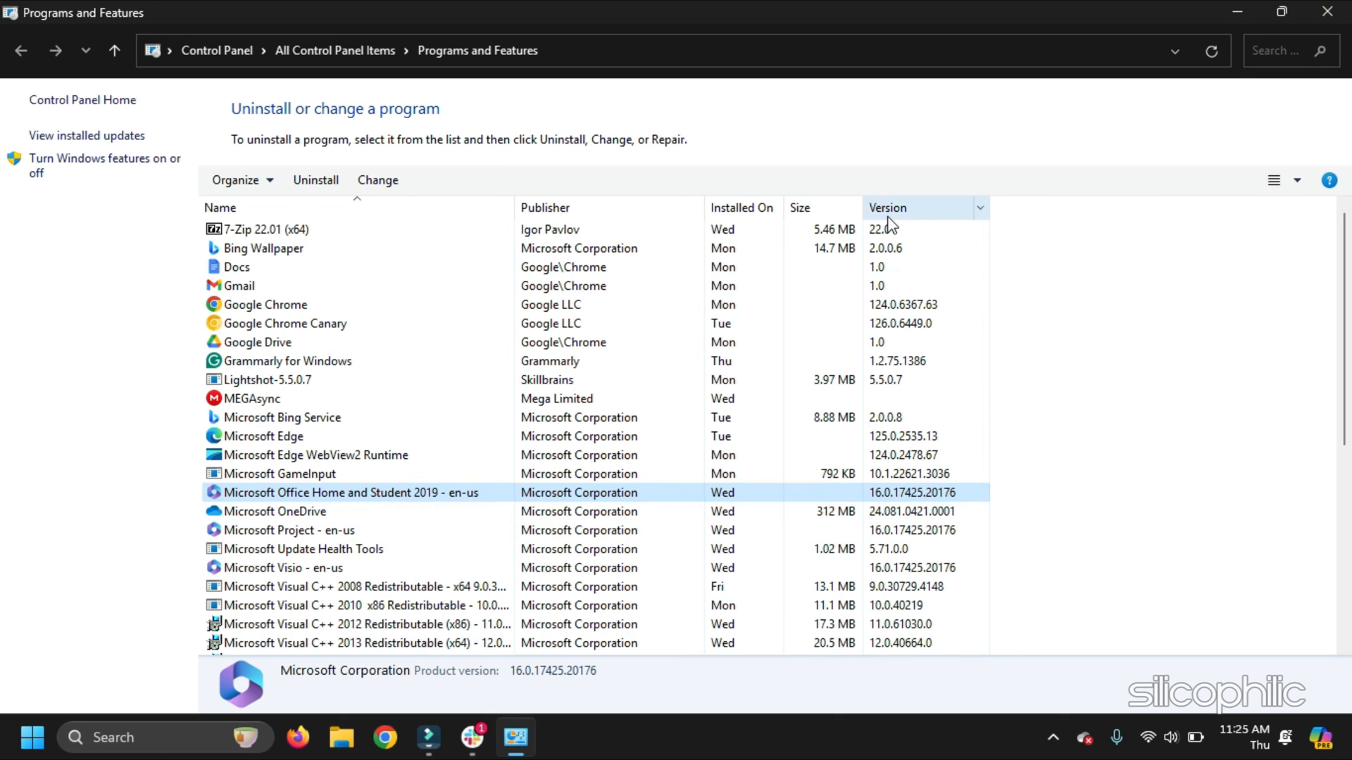